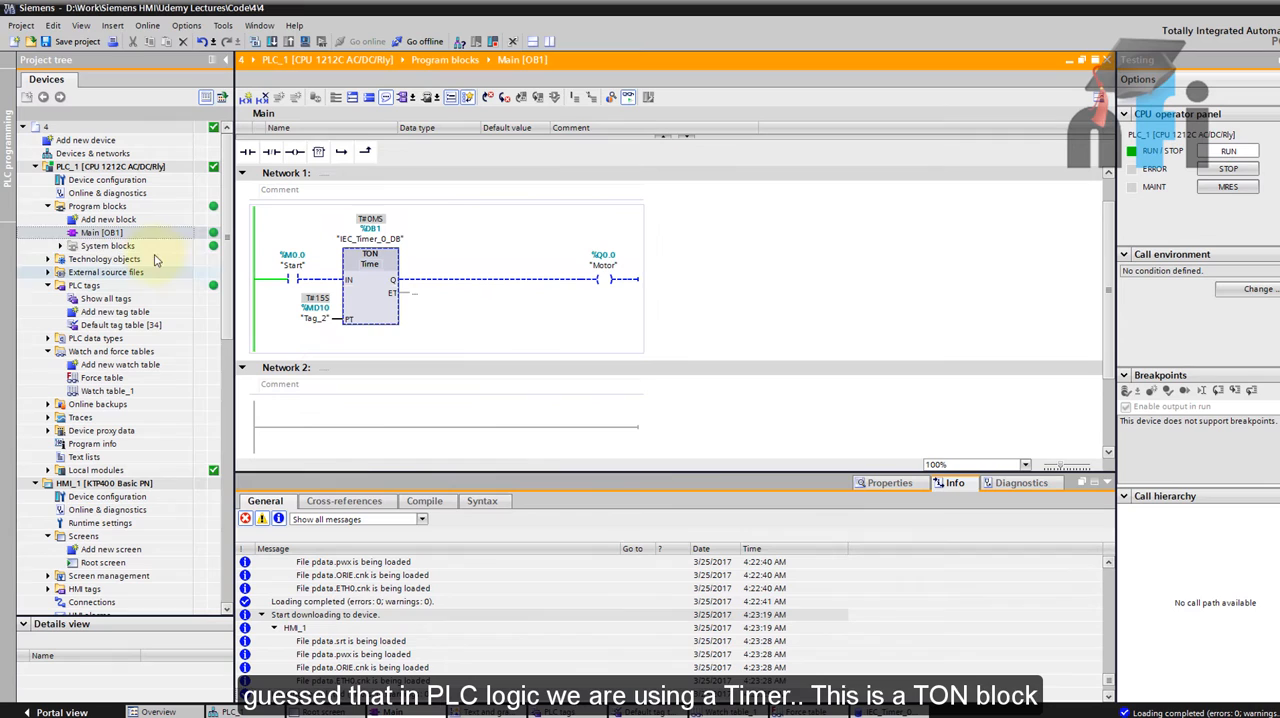
Step: Open the HMI root screen and place an I/O field on it
left_click(370, 280)
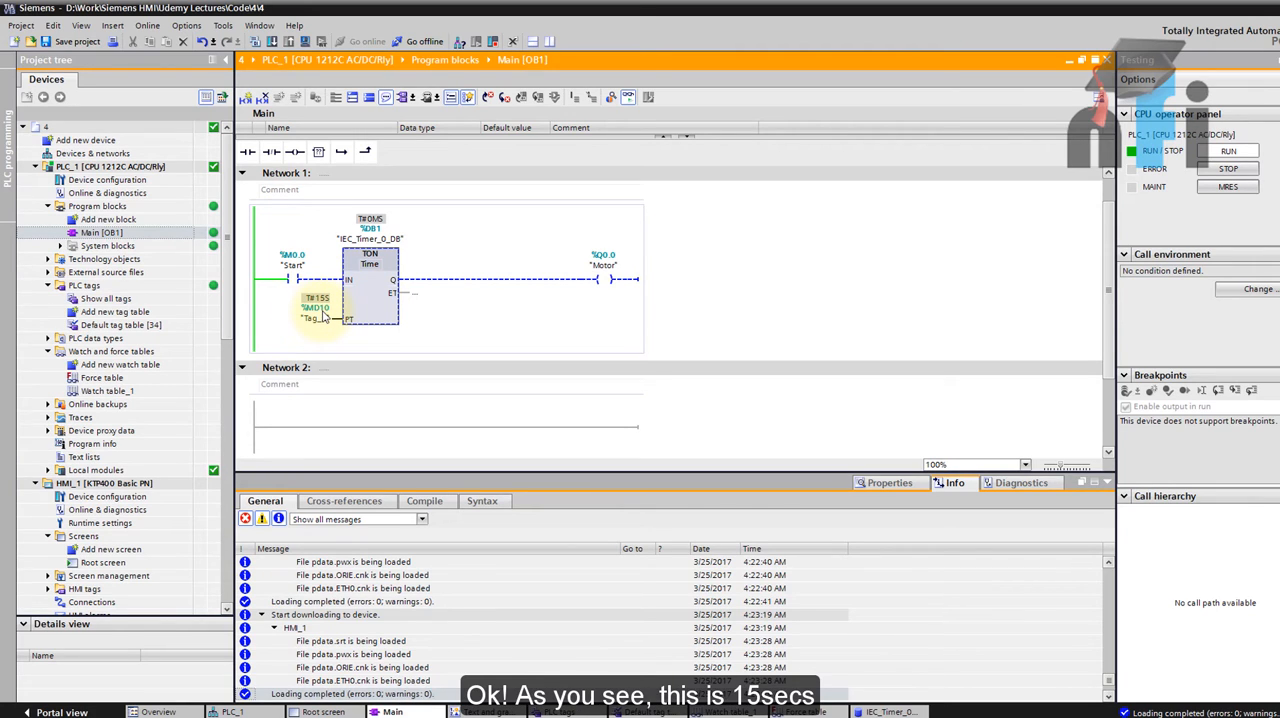
left_click(316, 308)
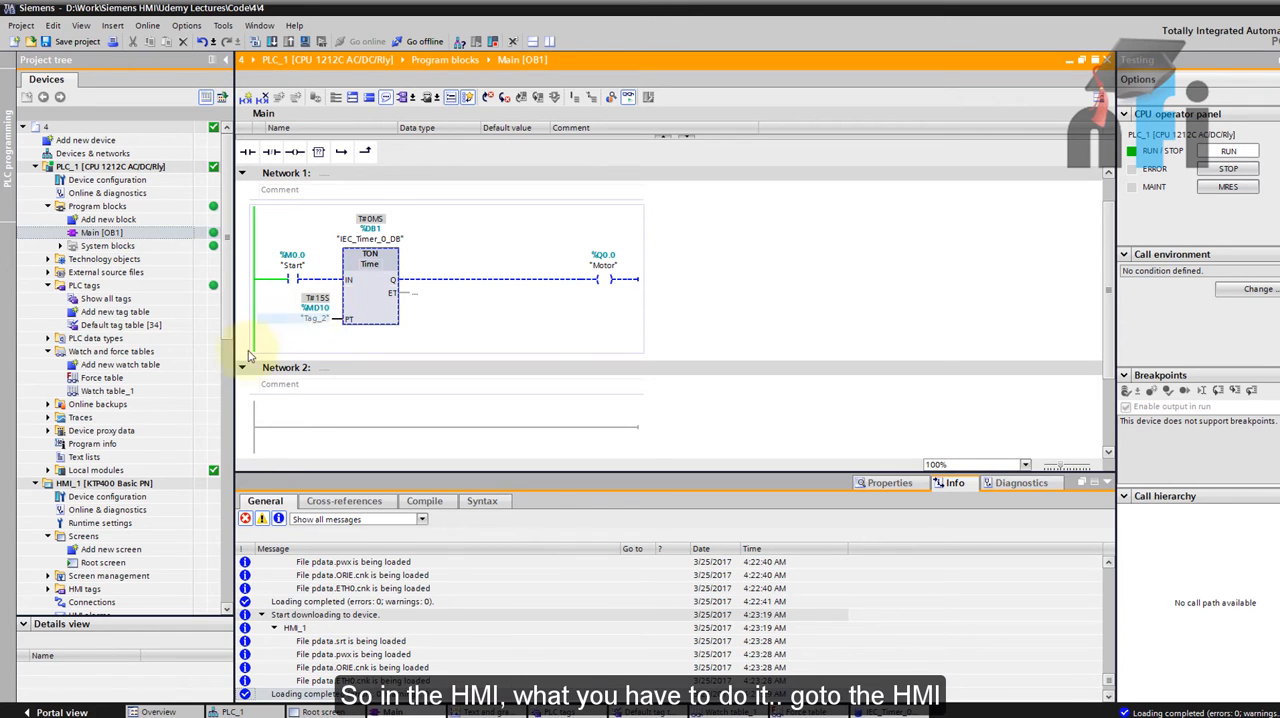
scroll("down", 3)
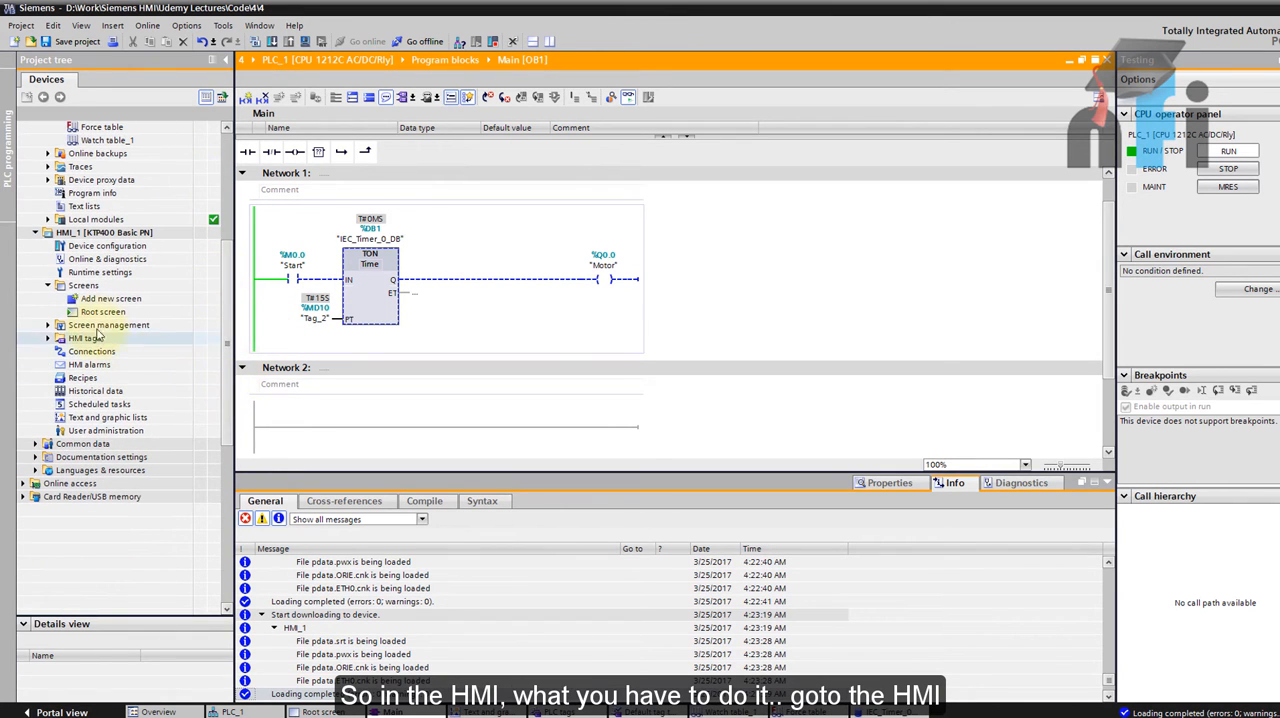
double_click(104, 312)
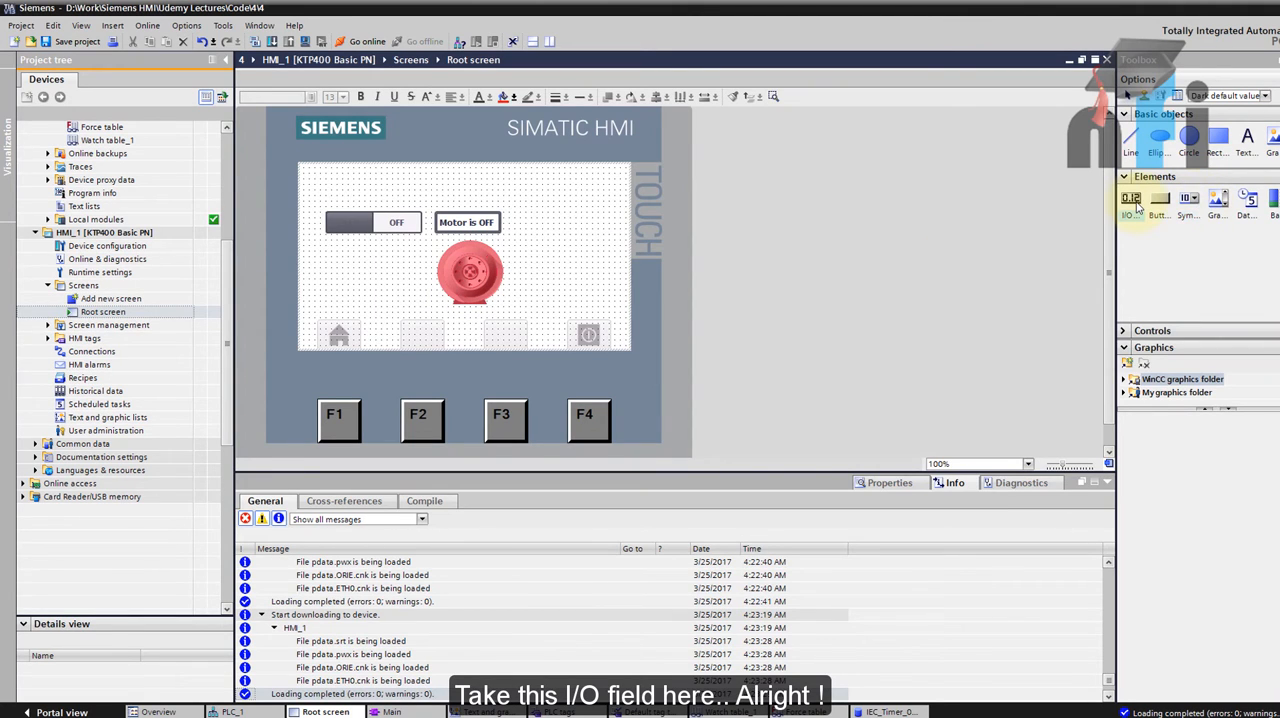
left_click_drag(1130, 198, 400, 262)
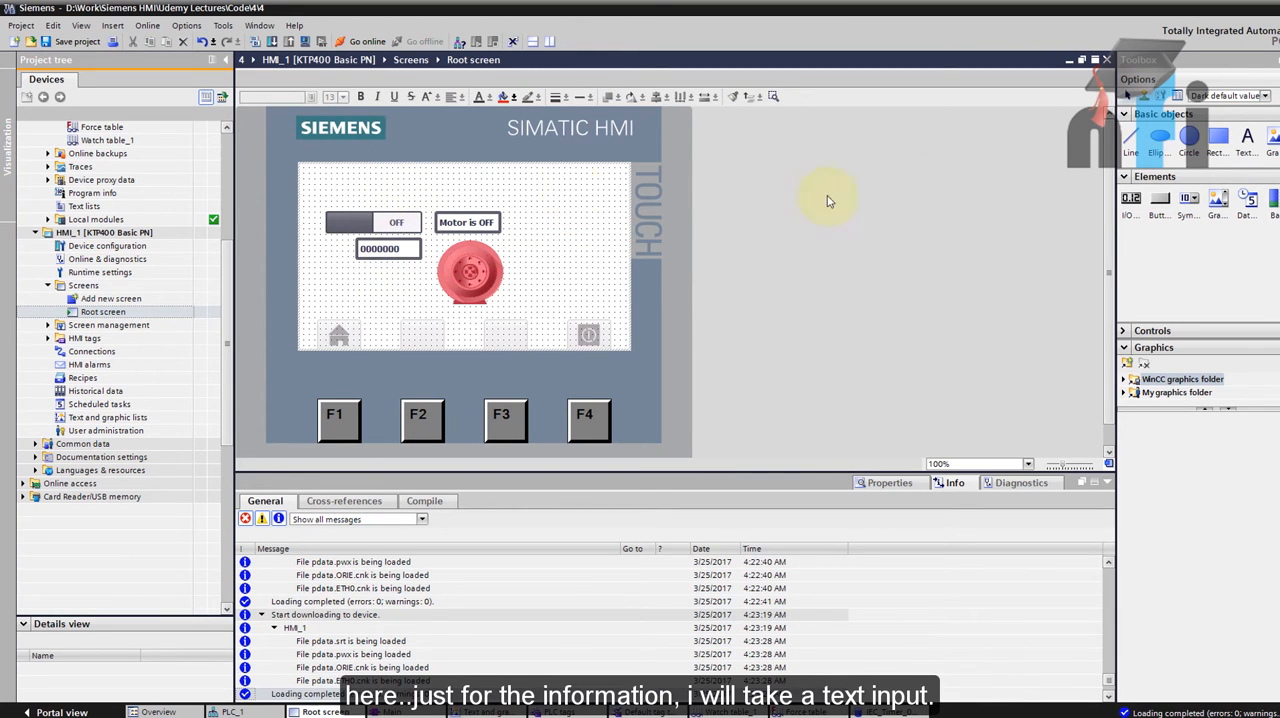
mouse_move(580, 192)
type("Timing Operation in HMI")
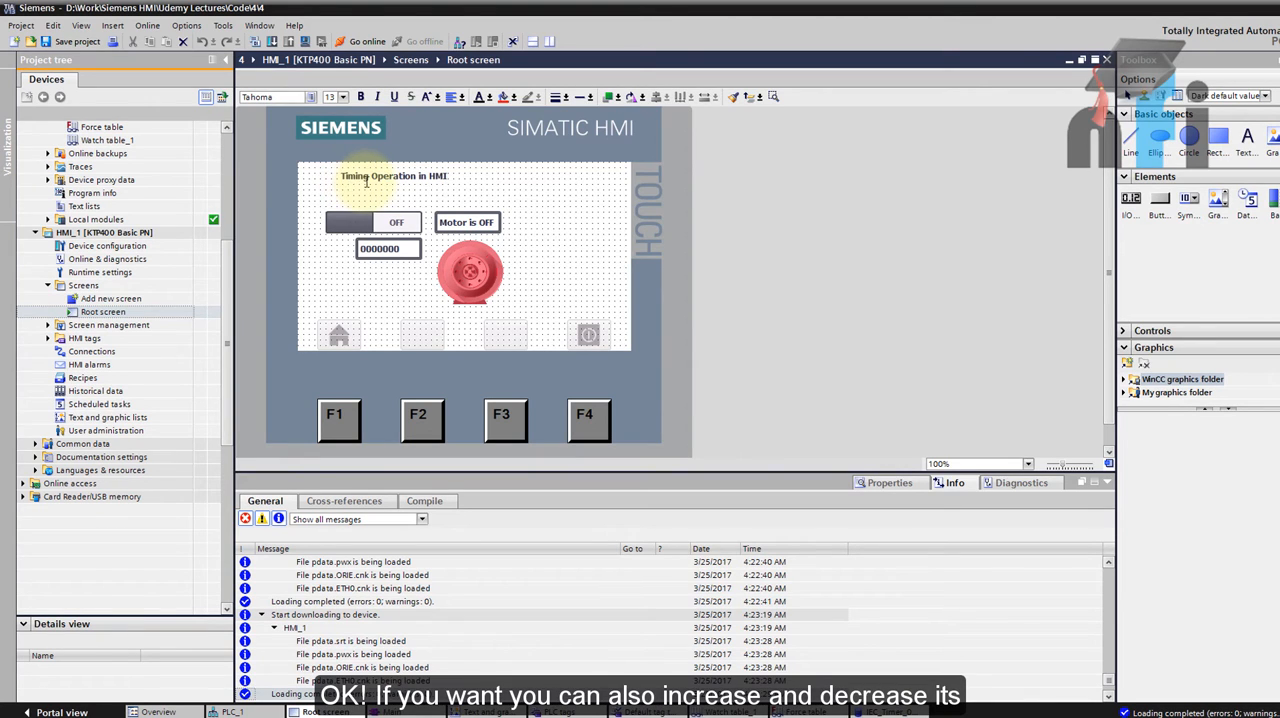
Step: Add the title 'Timing Operation in HMI' and enlarge its font
double_click(392, 176)
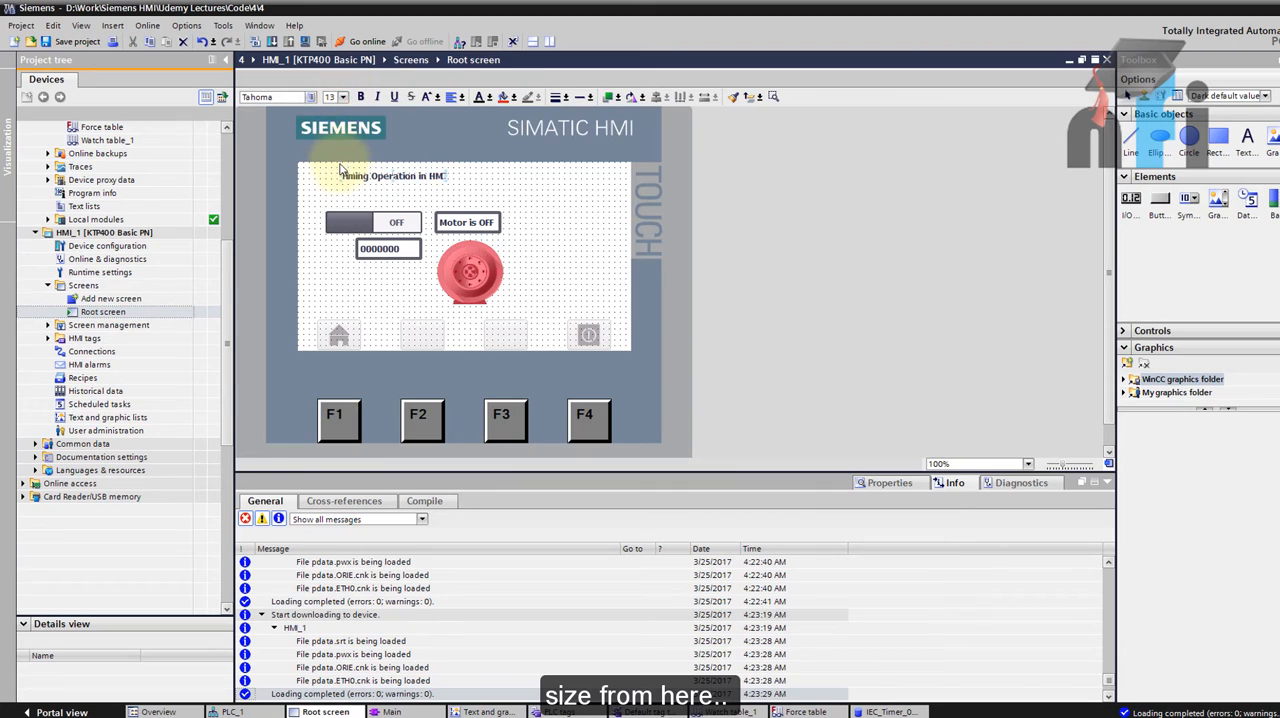
left_click(344, 96)
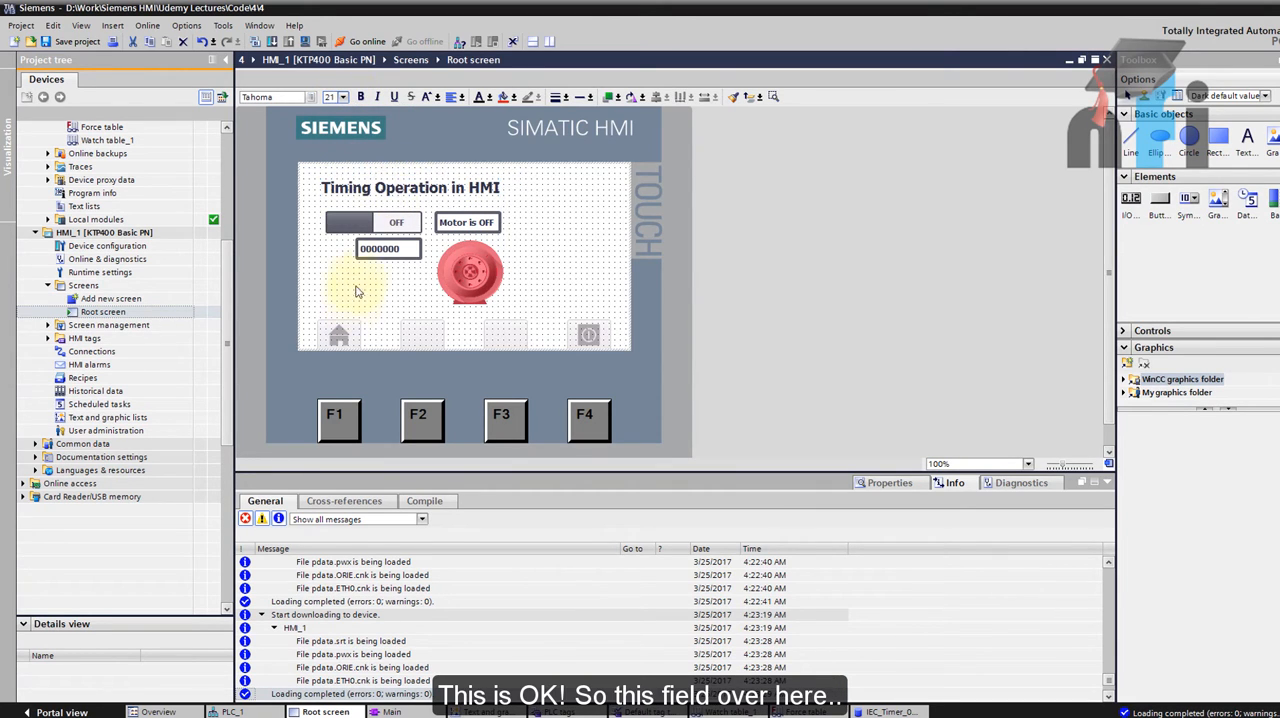
Step: Add a text label 'PT' beside the first I/O field
left_click(388, 248)
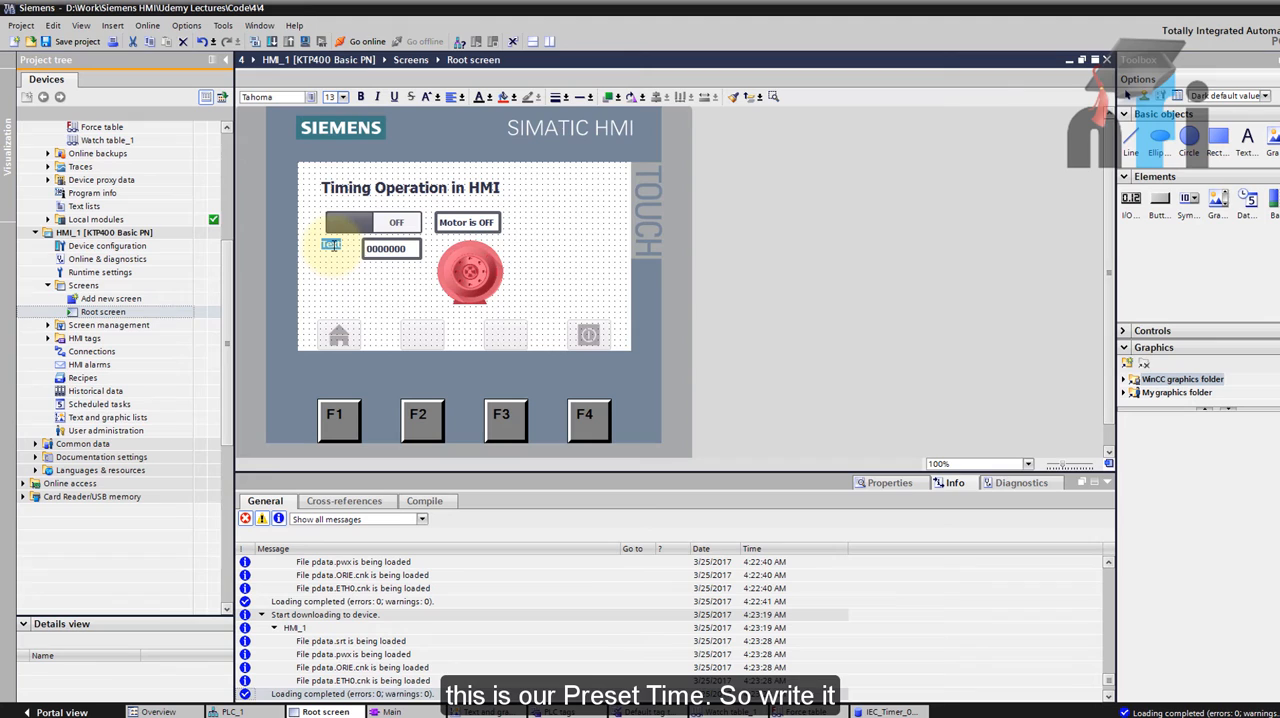
type("PT")
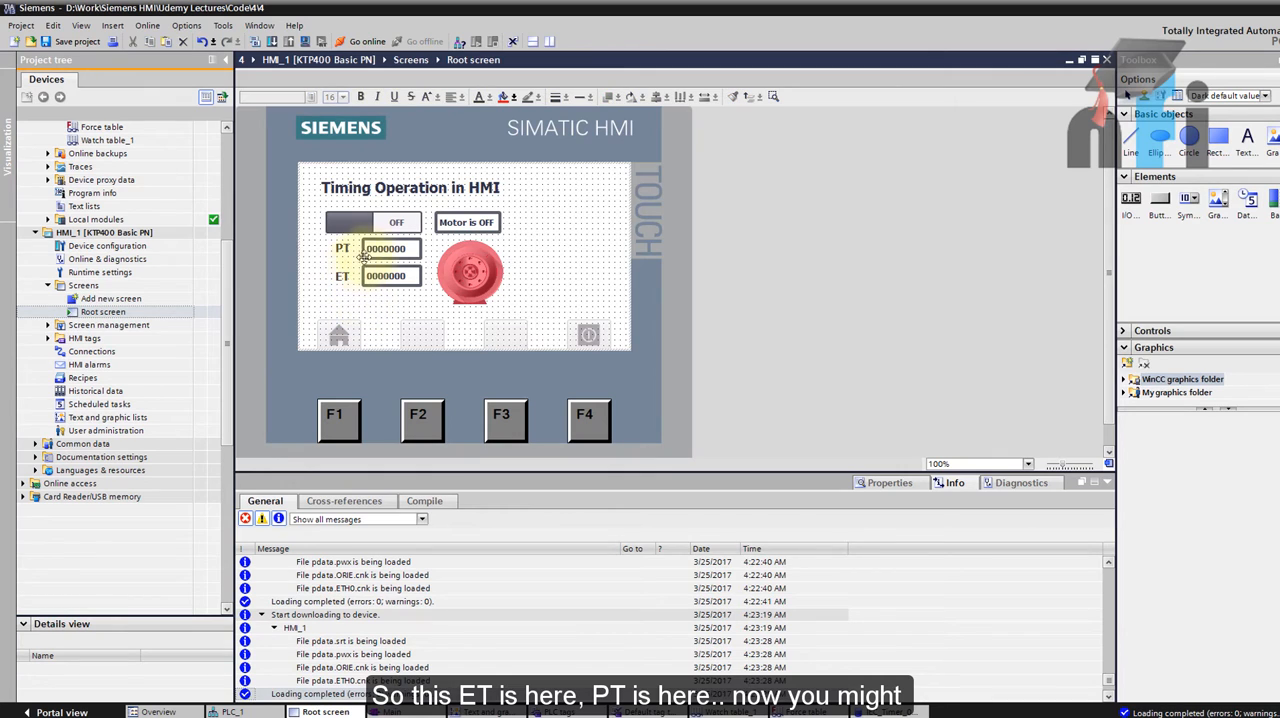
Step: Link the PT I/O field to PLC tag Tag_2
left_click(390, 248)
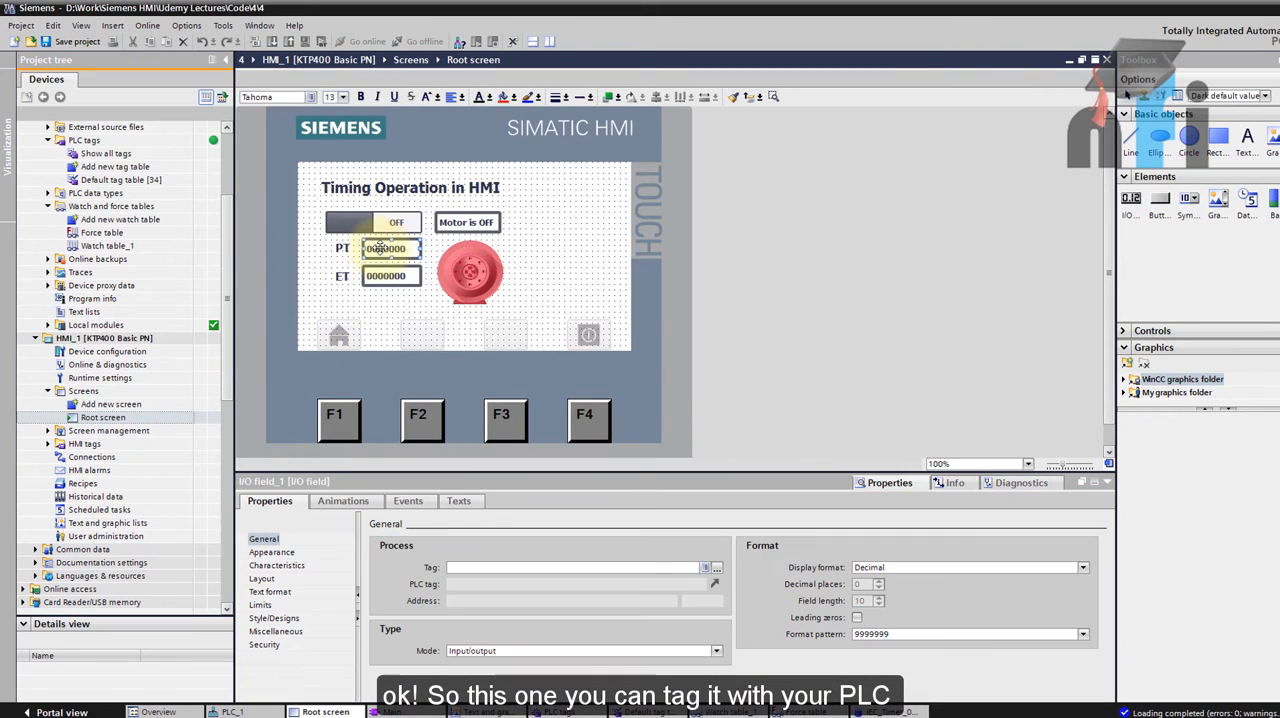
left_click(716, 568)
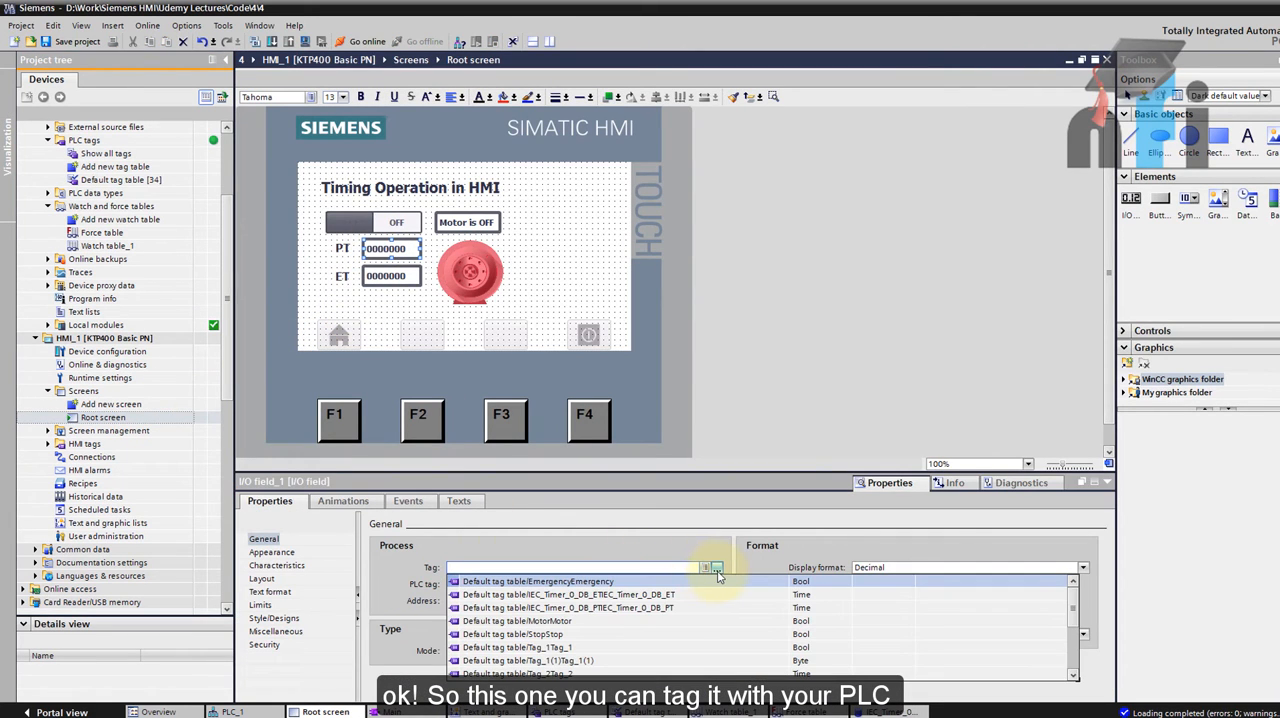
left_click(704, 568)
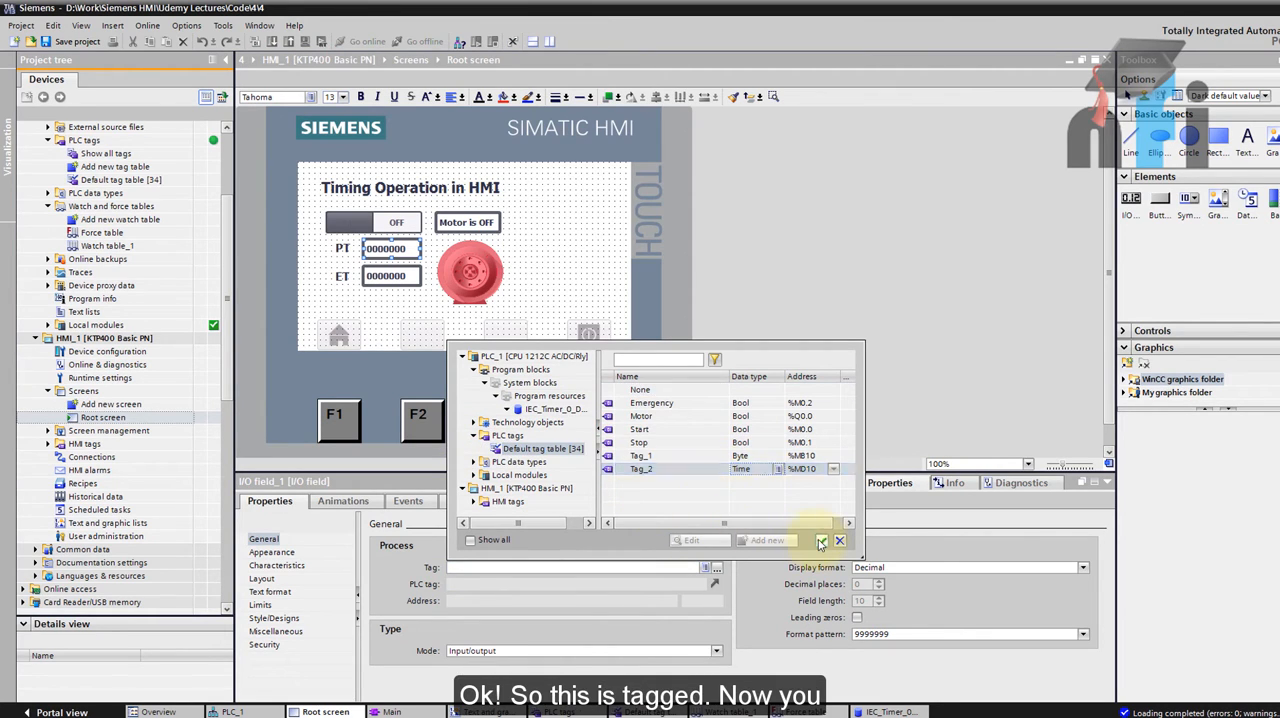
left_click(820, 540)
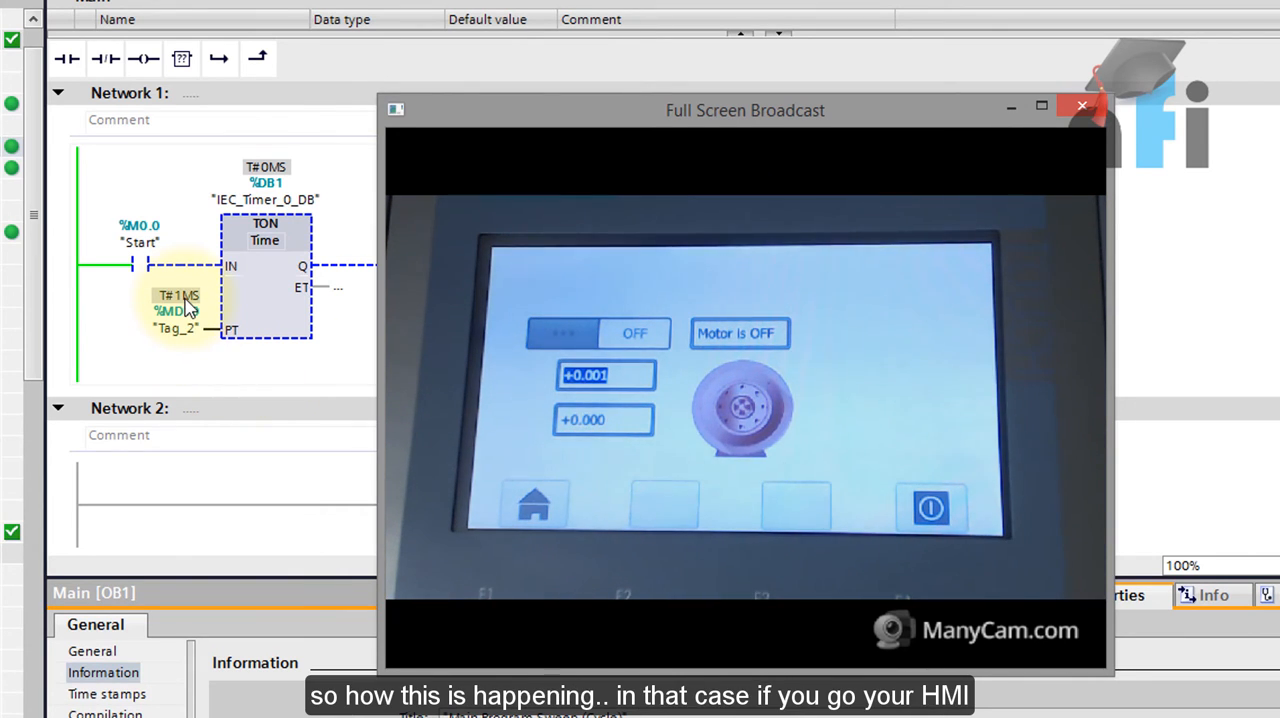
Step: Reopen the root screen and set the PT field to 3 decimal places
left_click(1080, 106)
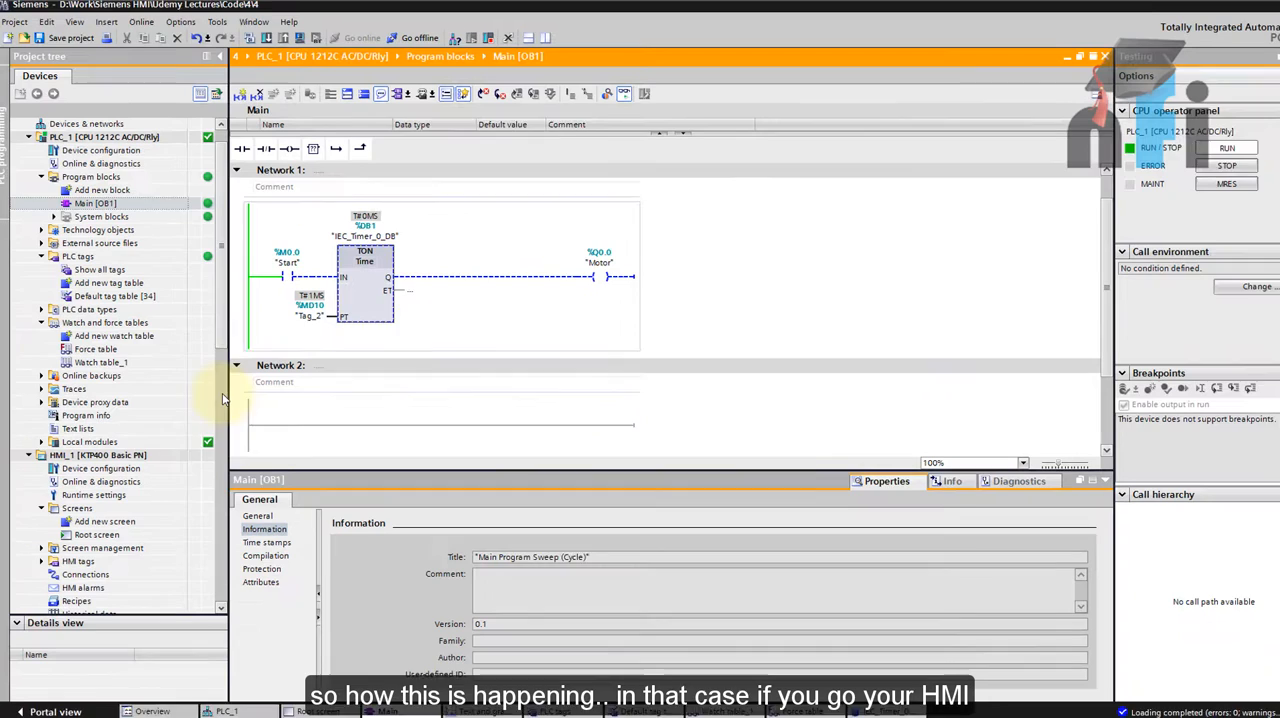
left_click(100, 388)
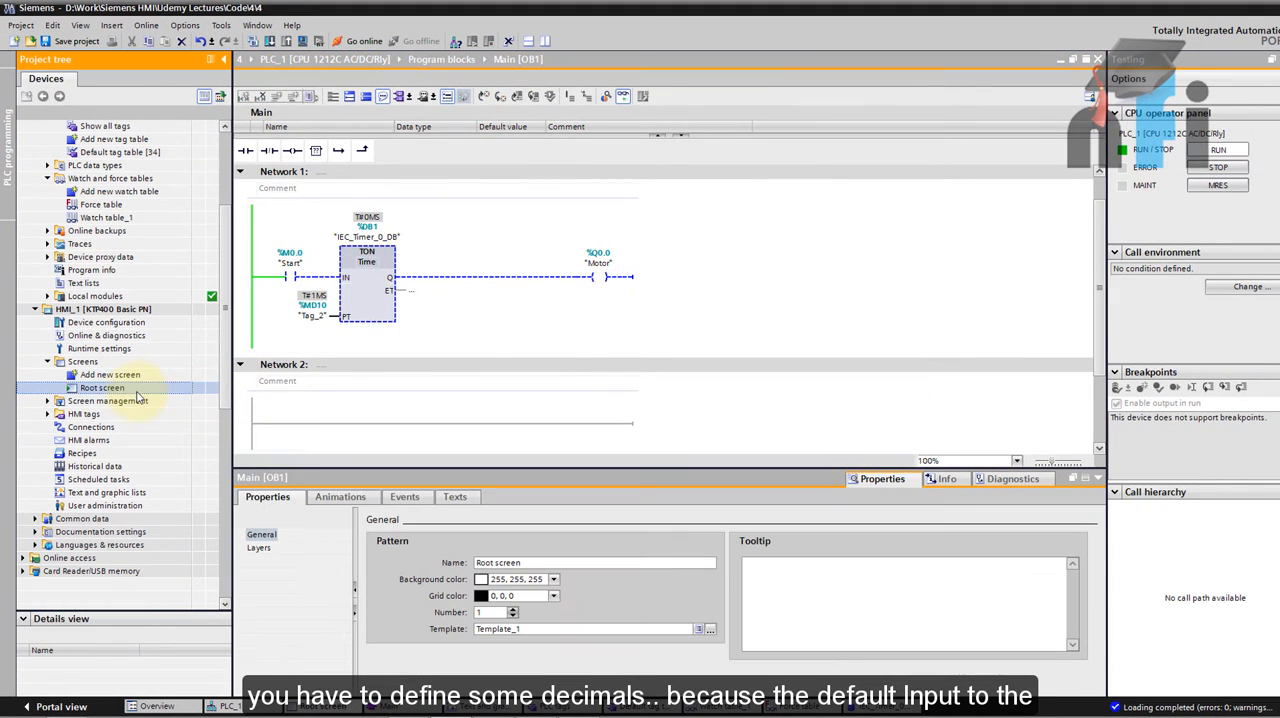
double_click(102, 388)
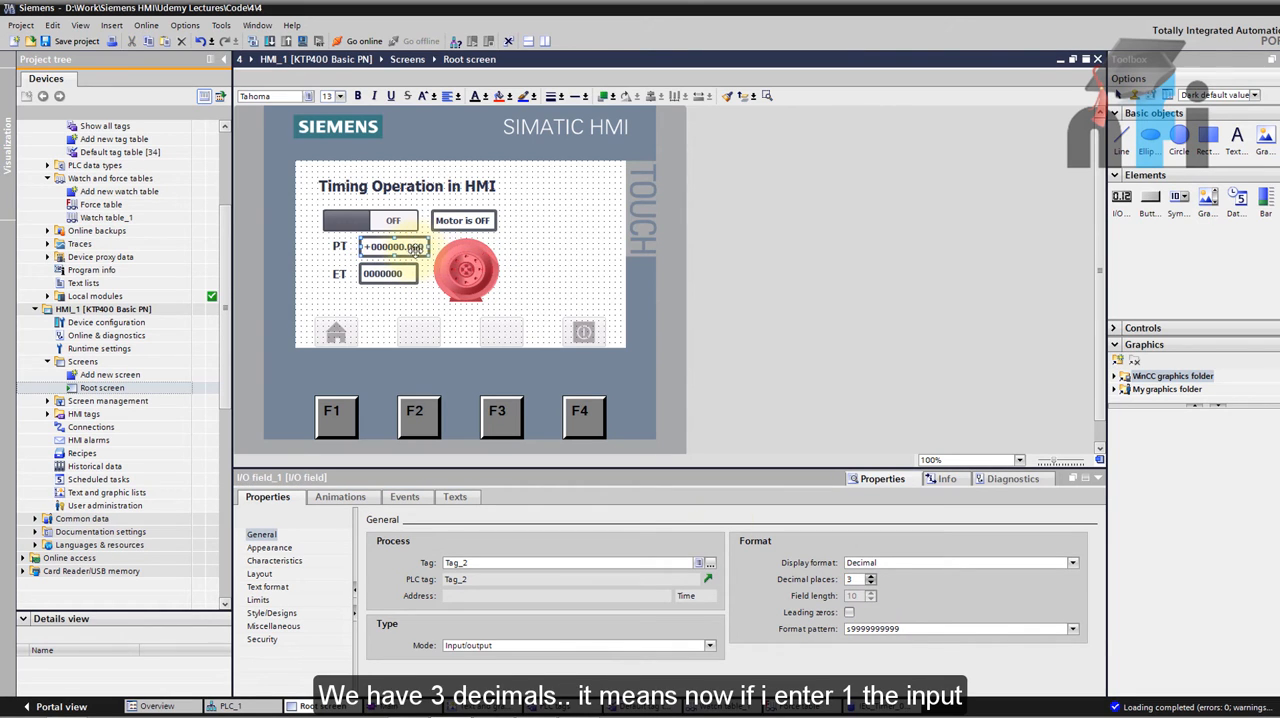
mouse_move(392, 248)
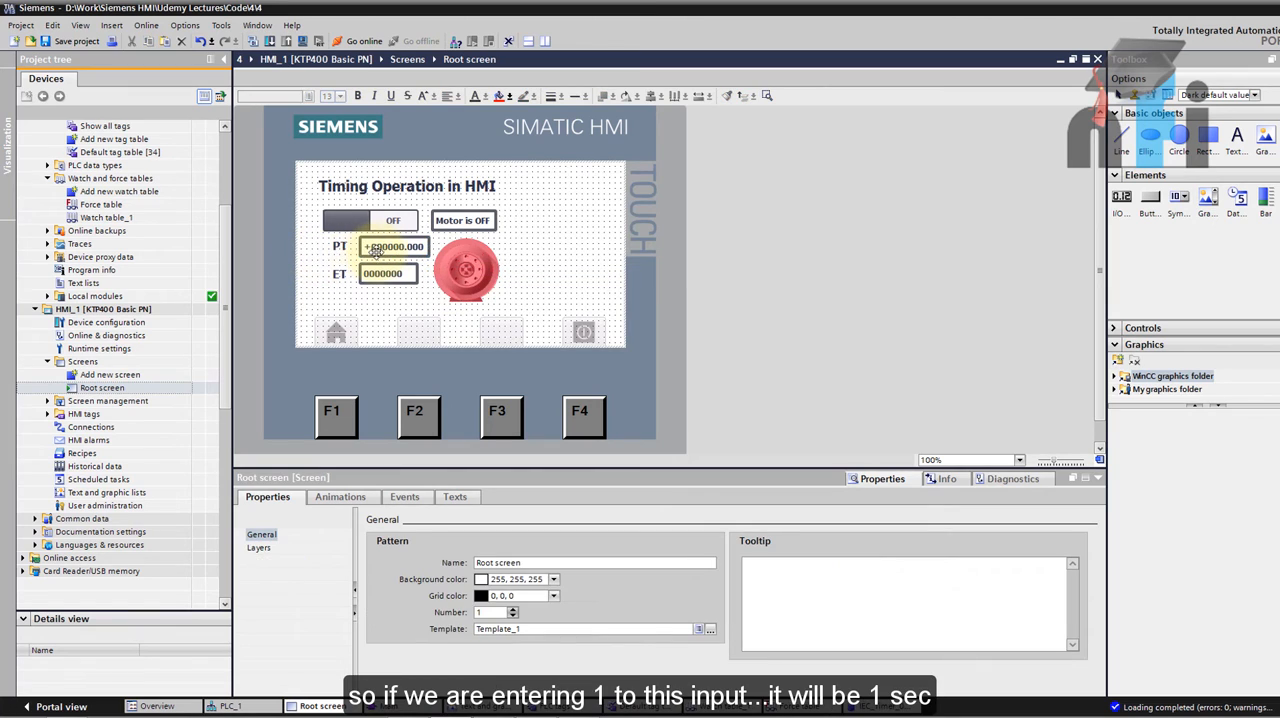
left_click(394, 246)
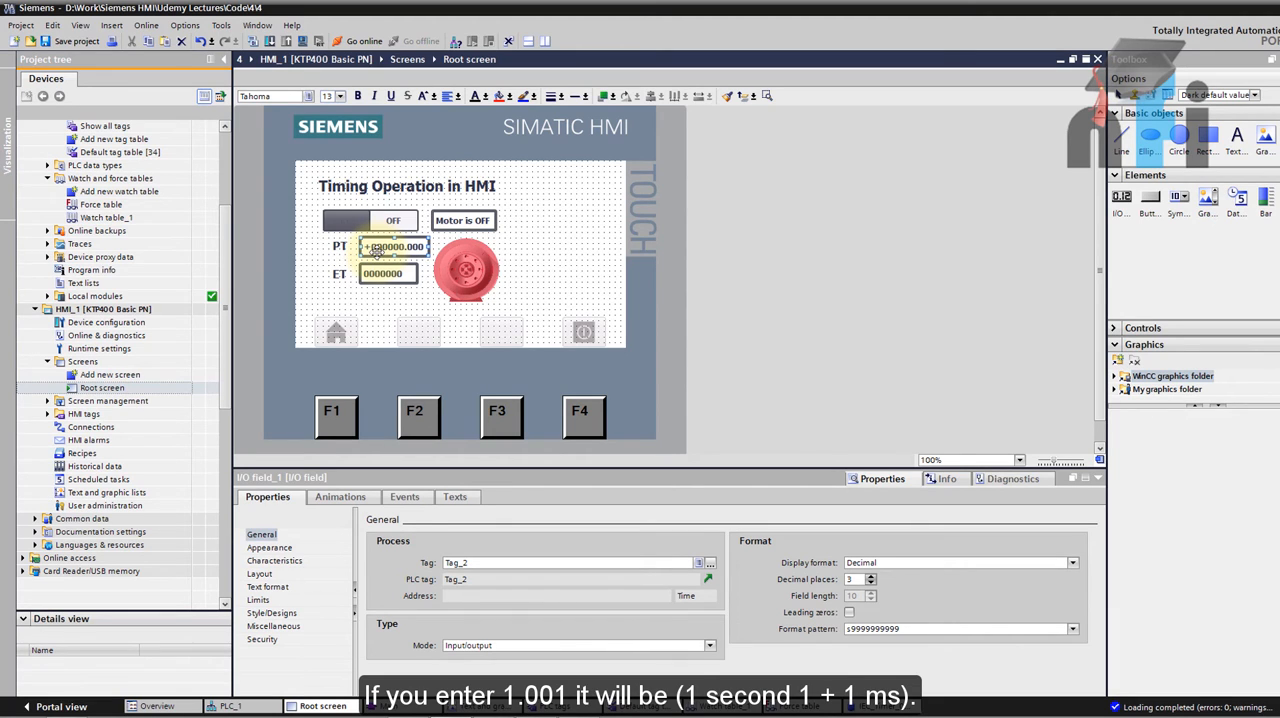
left_click(388, 272)
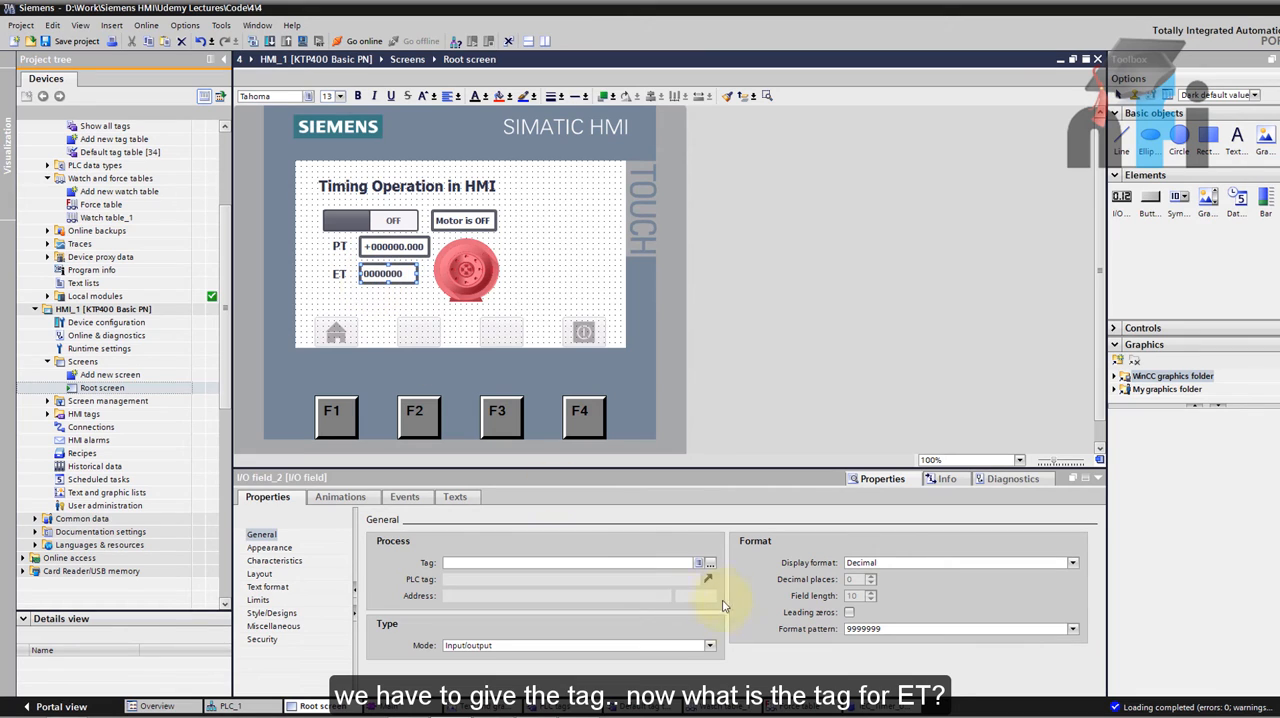
Step: Link the ET field to the timer's elapsed time and check the motor status text
left_click(710, 562)
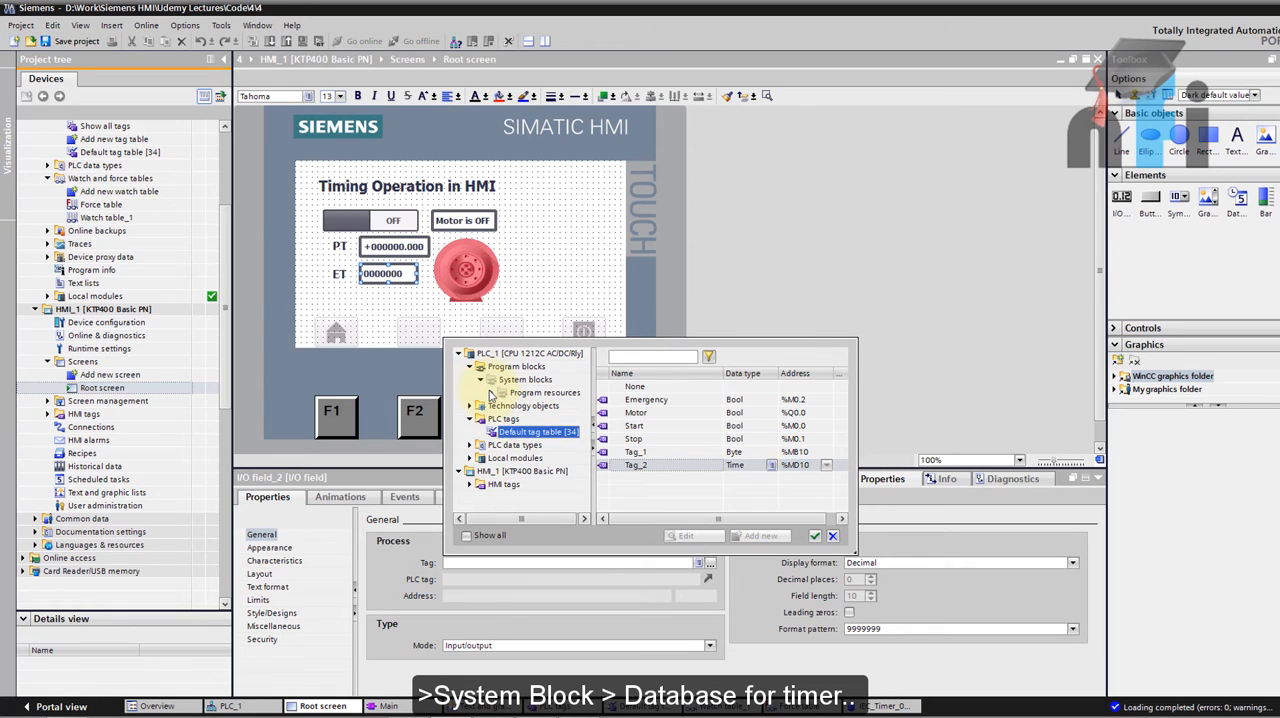
left_click(544, 392)
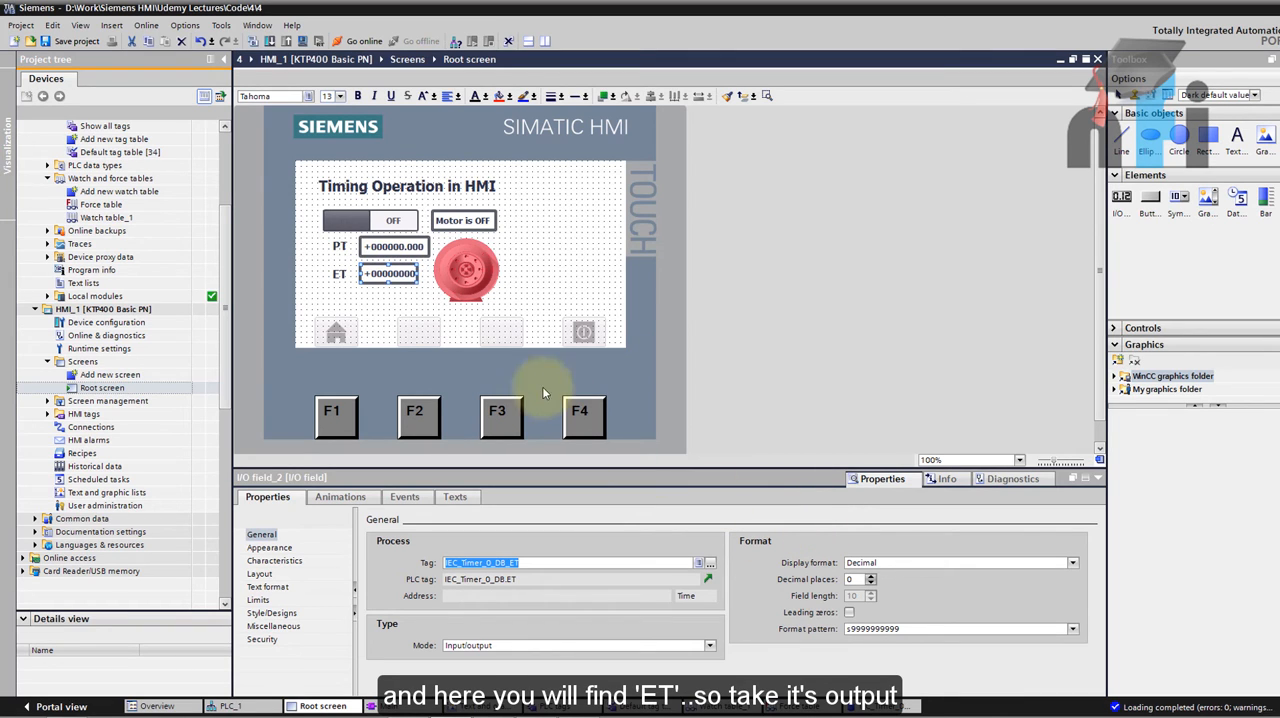
left_click(470, 270)
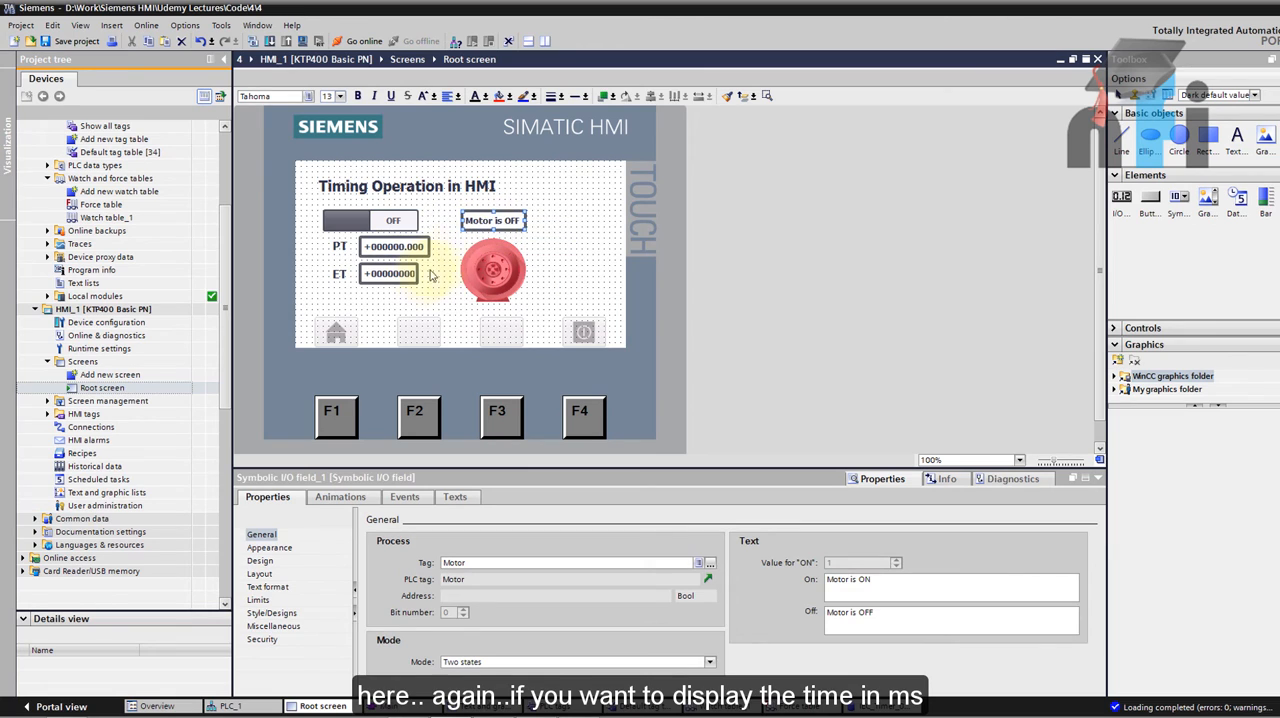
left_click(388, 272)
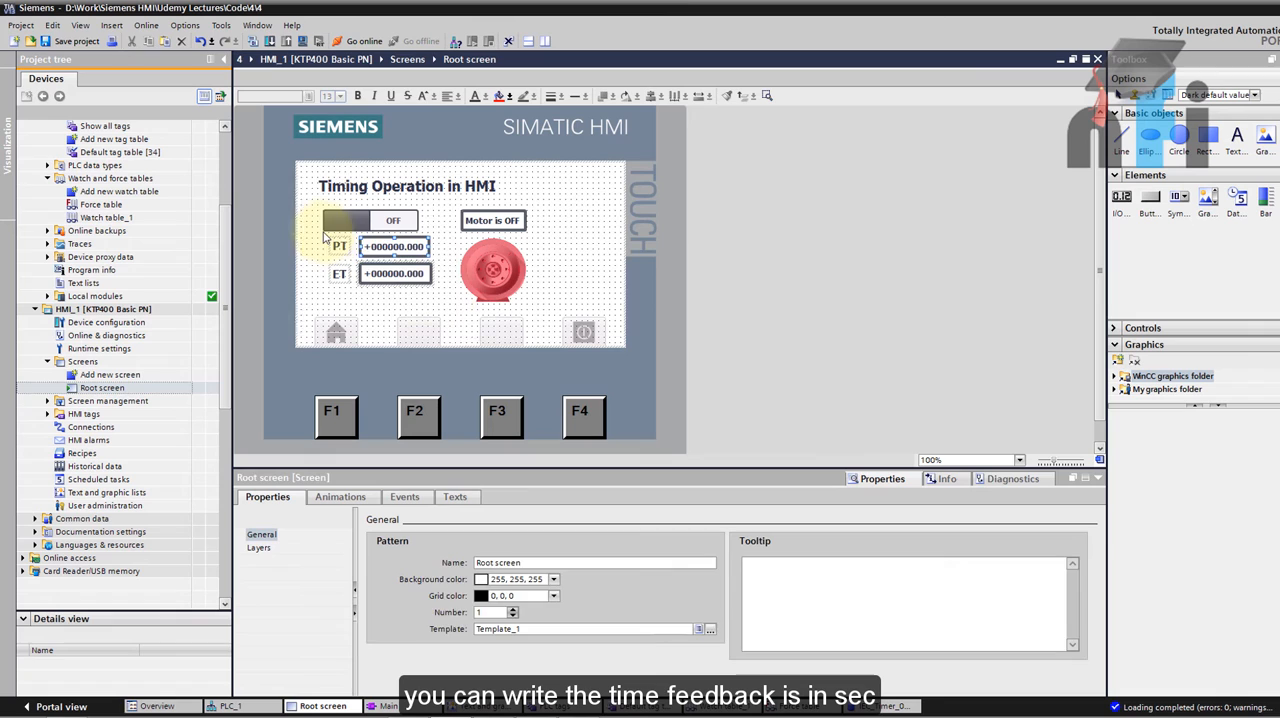
Step: Review the motor graphic and ET tag, then start downloading to the HMI
left_click(394, 248)
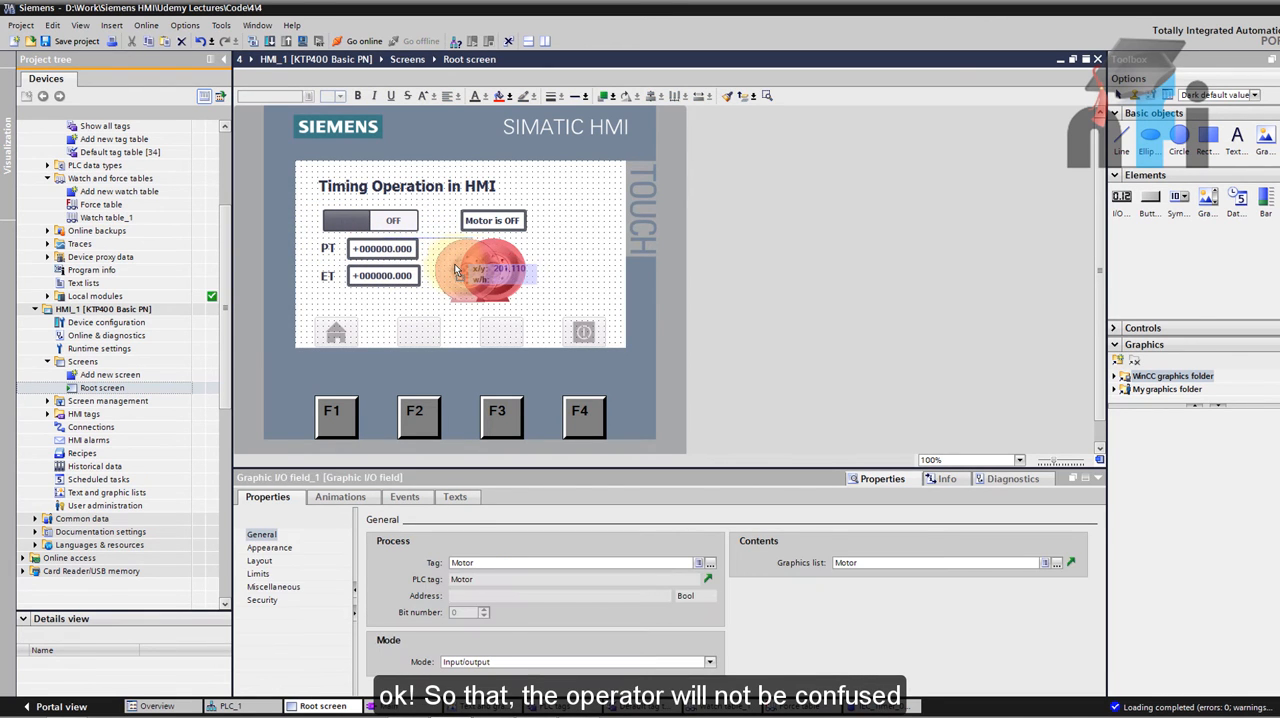
left_click(460, 220)
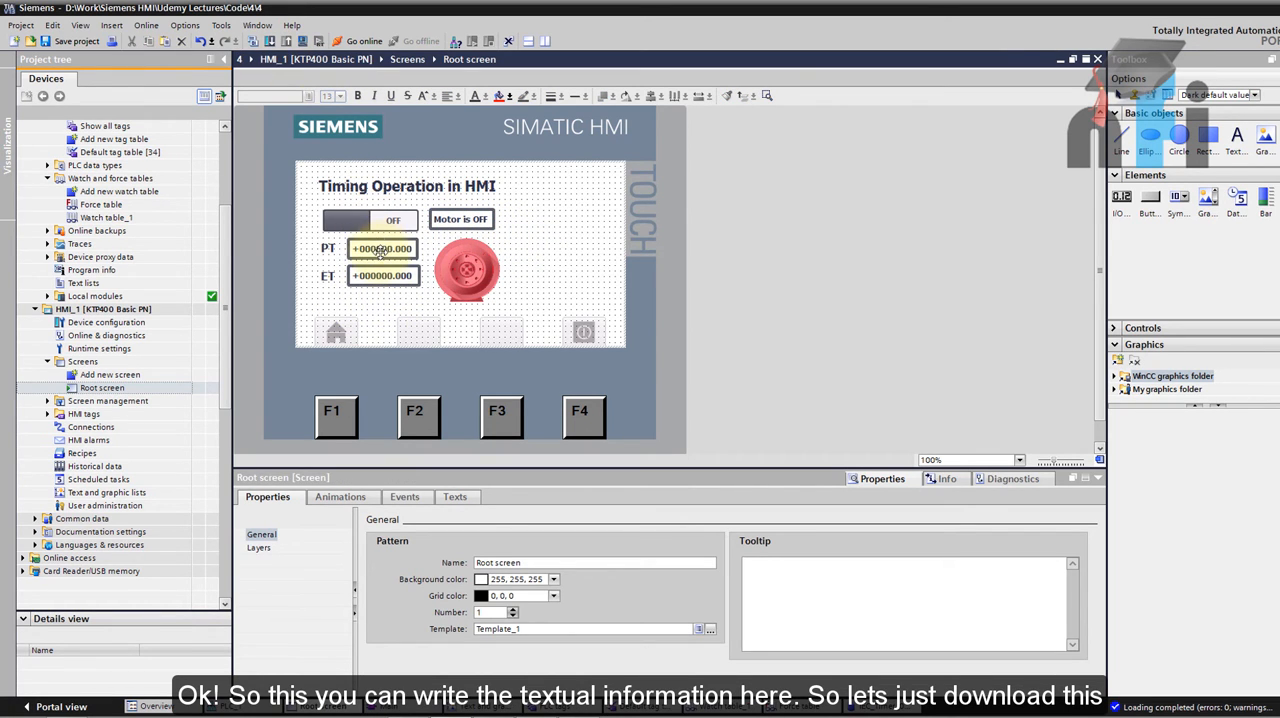
left_click(382, 276)
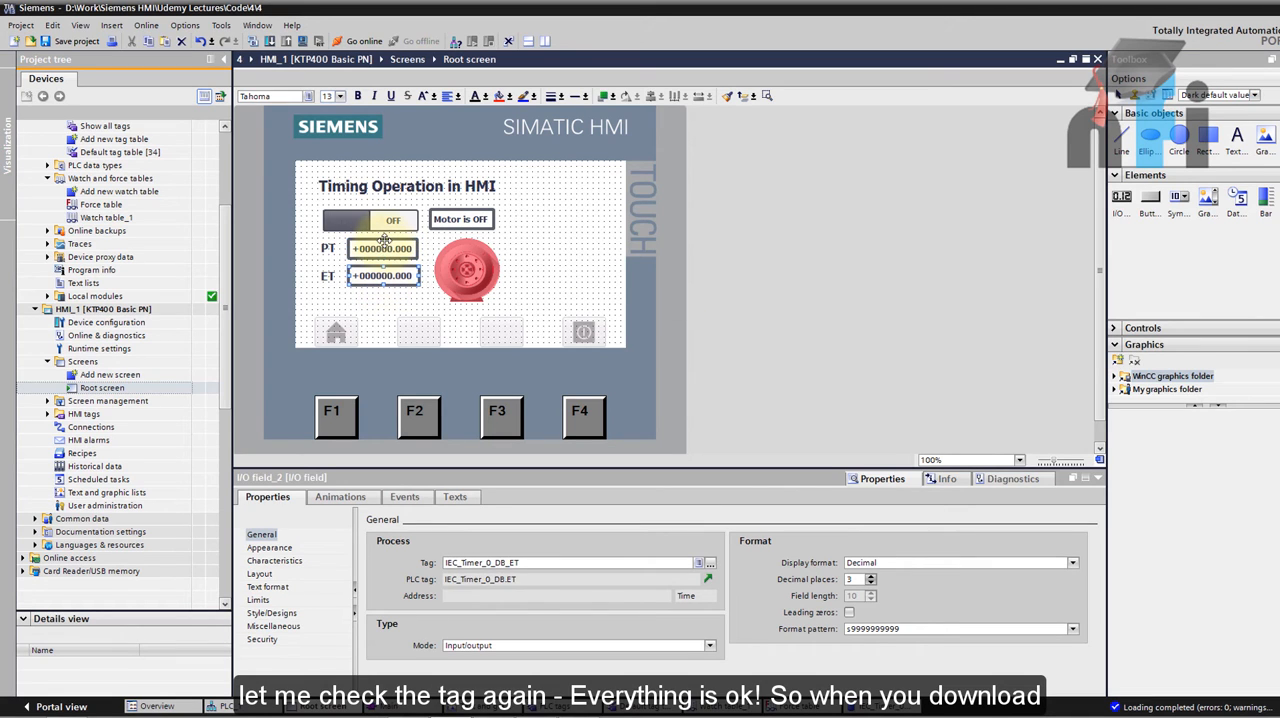
left_click(282, 40)
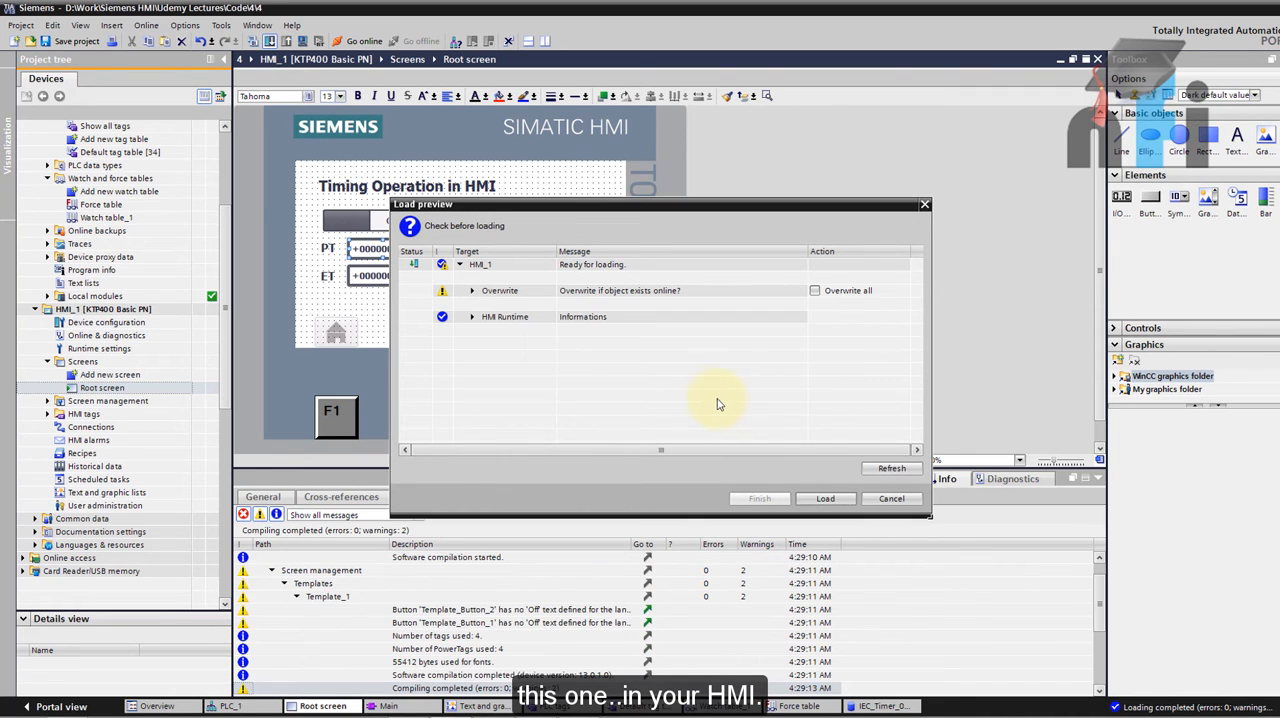
Step: Confirm Load in the preview to download the root screen to the panel
left_click(824, 498)
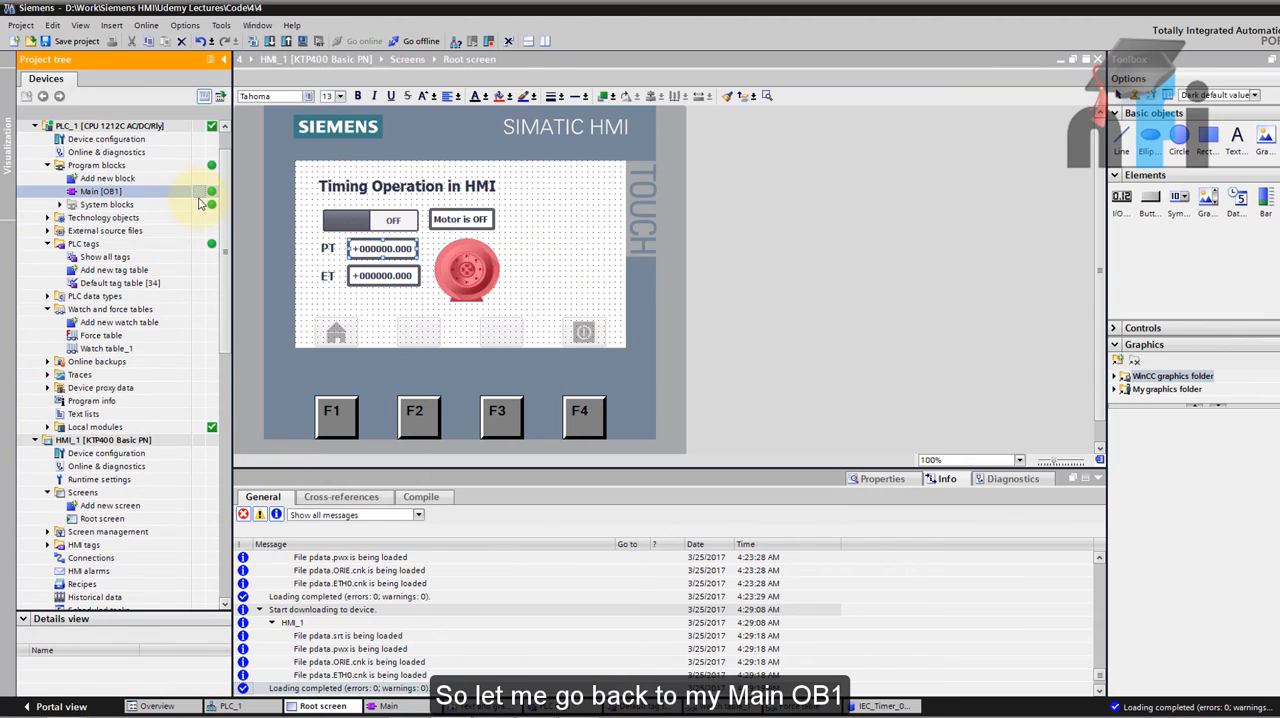
Step: Open Main OB1 online and run the motor with PT set to 5.5 s from the panel
left_click(100, 192)
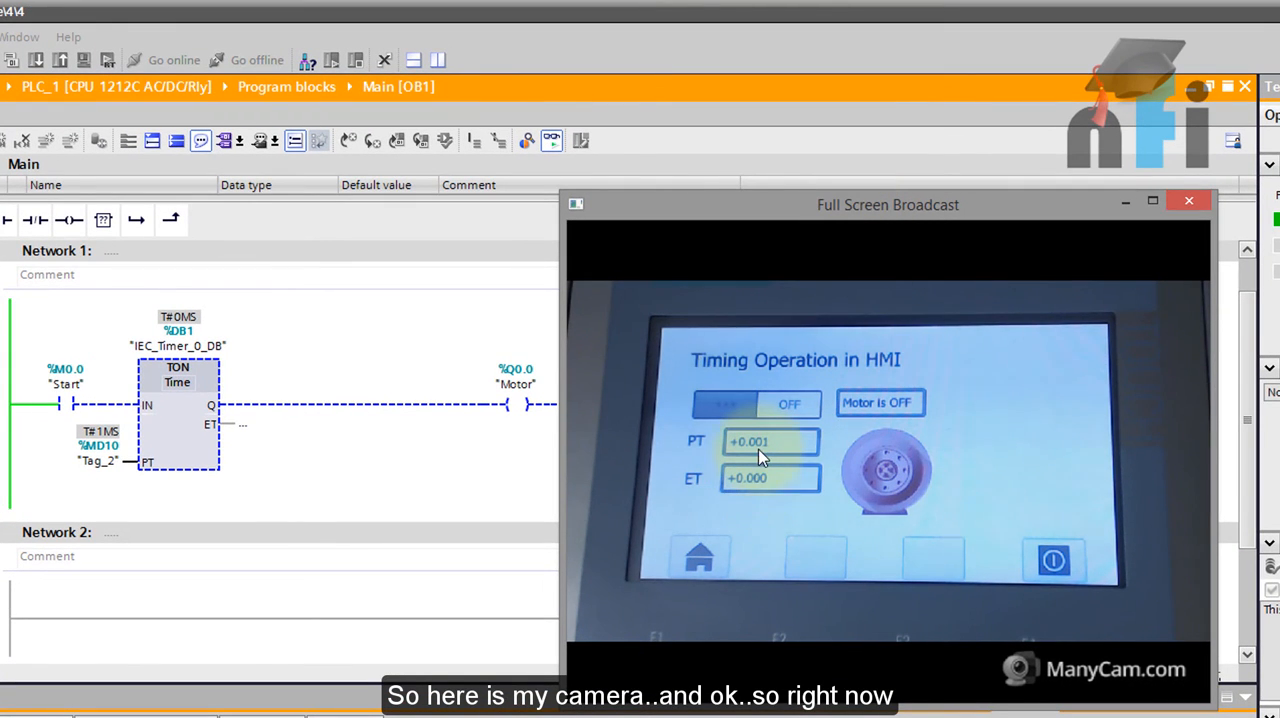
mouse_move(390, 500)
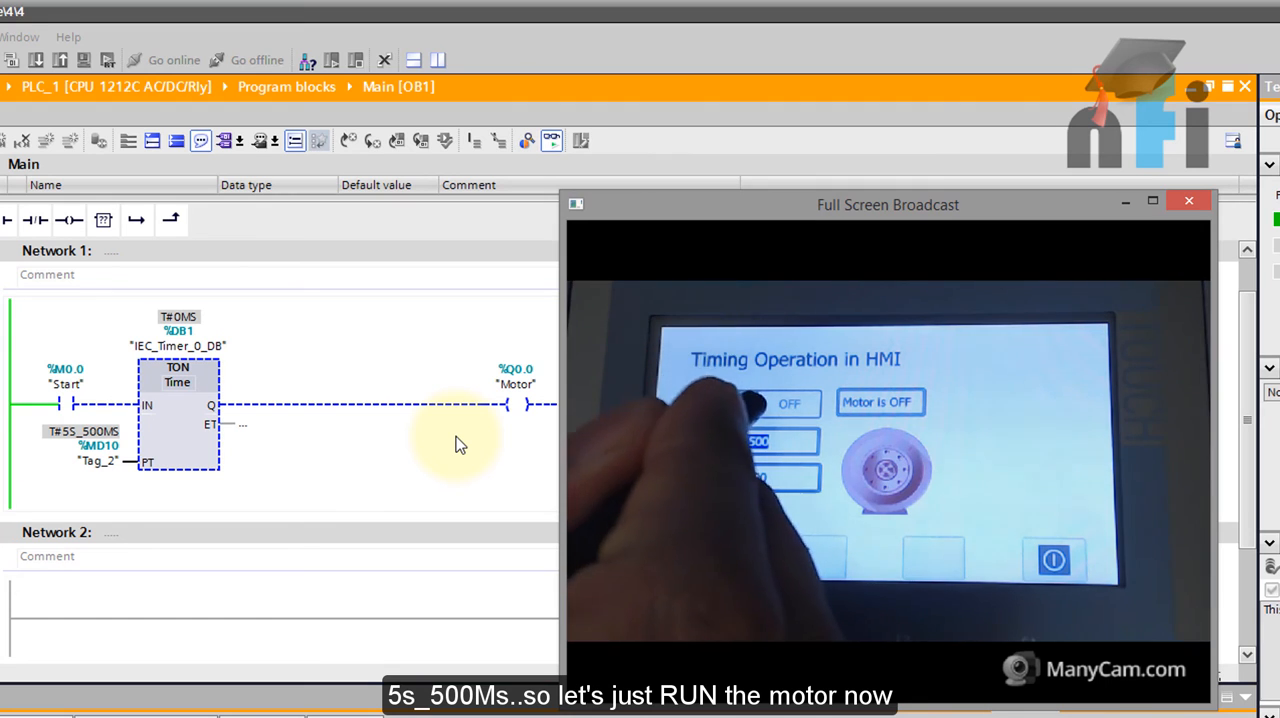
left_click(756, 404)
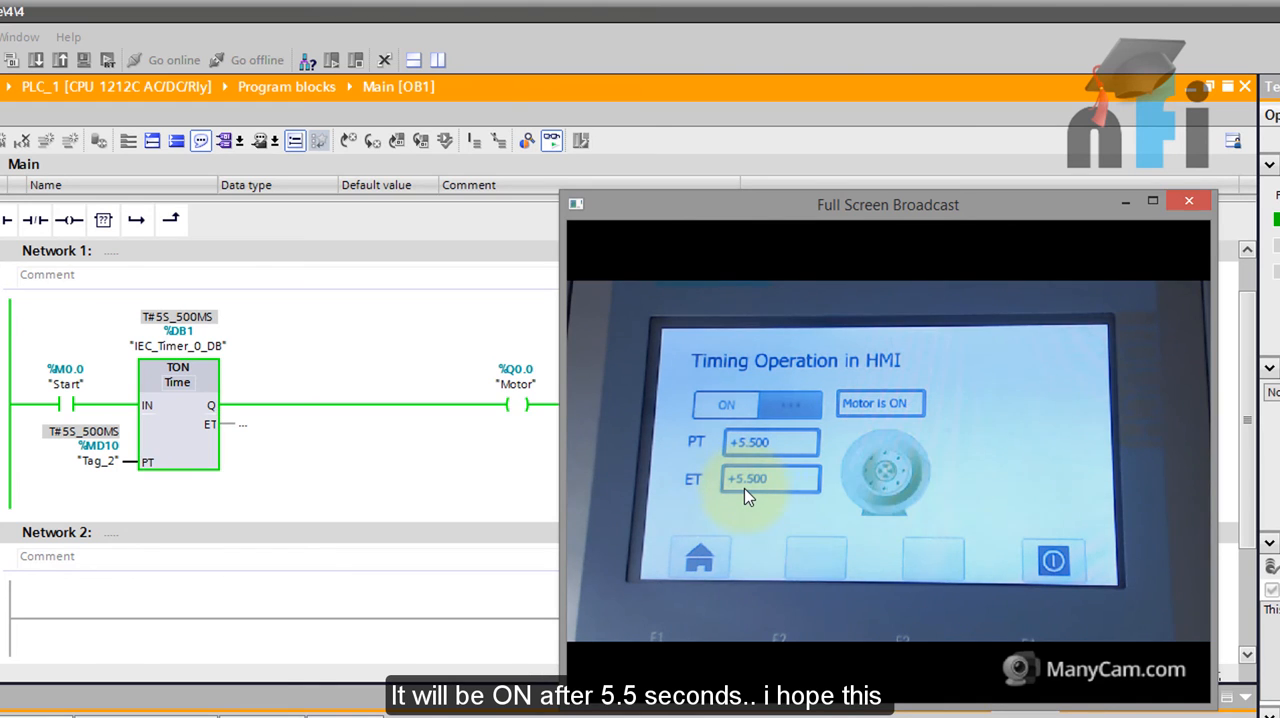
mouse_move(836, 488)
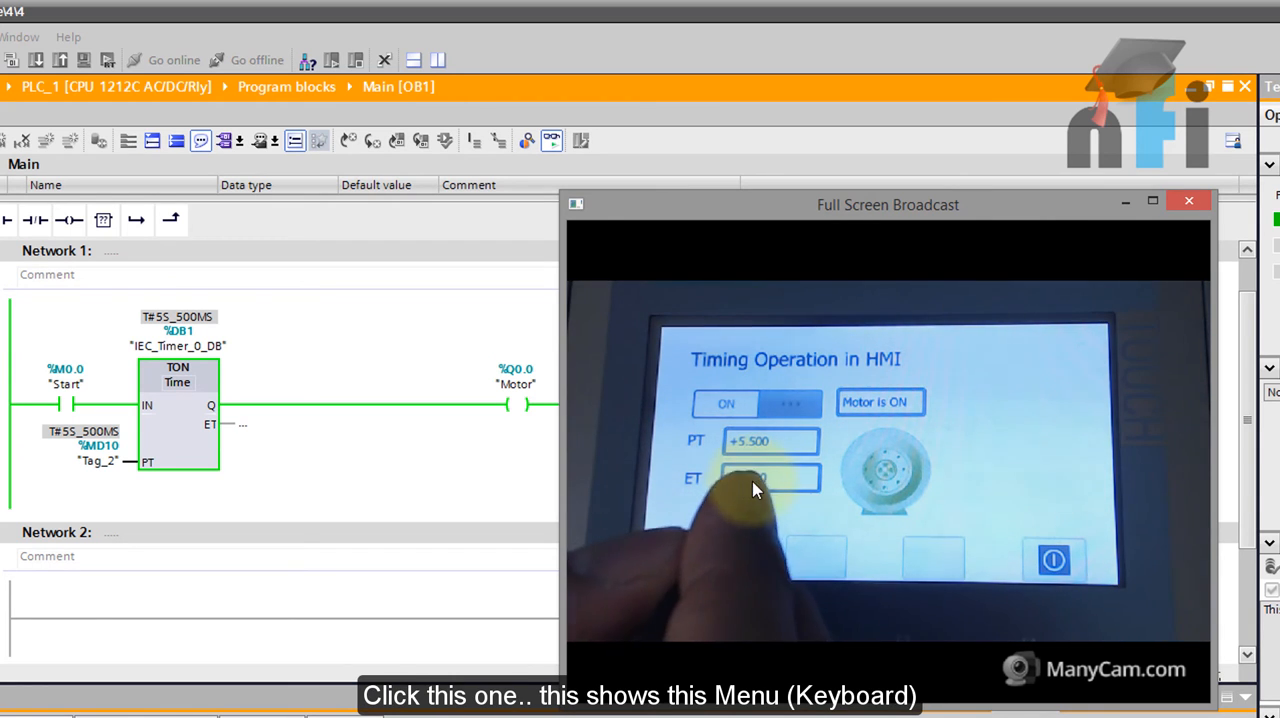
left_click(770, 476)
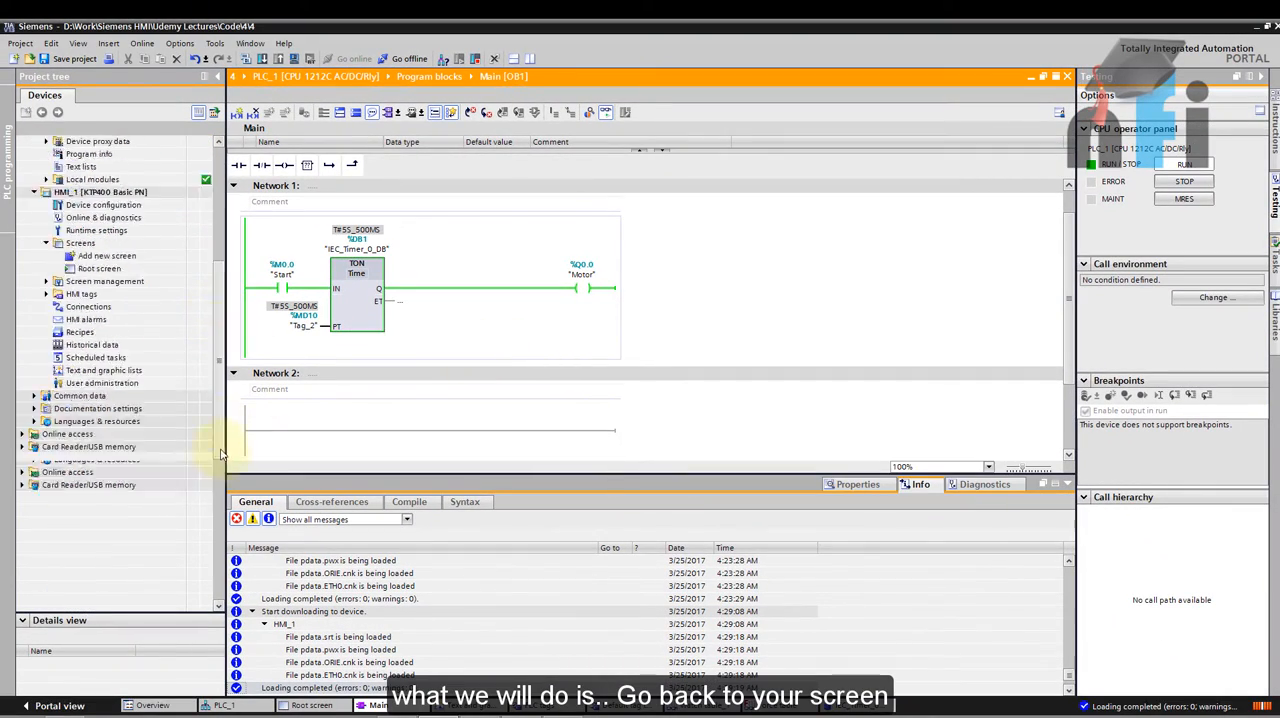
Step: Set the ET field's mode to Output, leaving PT as input/output
left_click(100, 280)
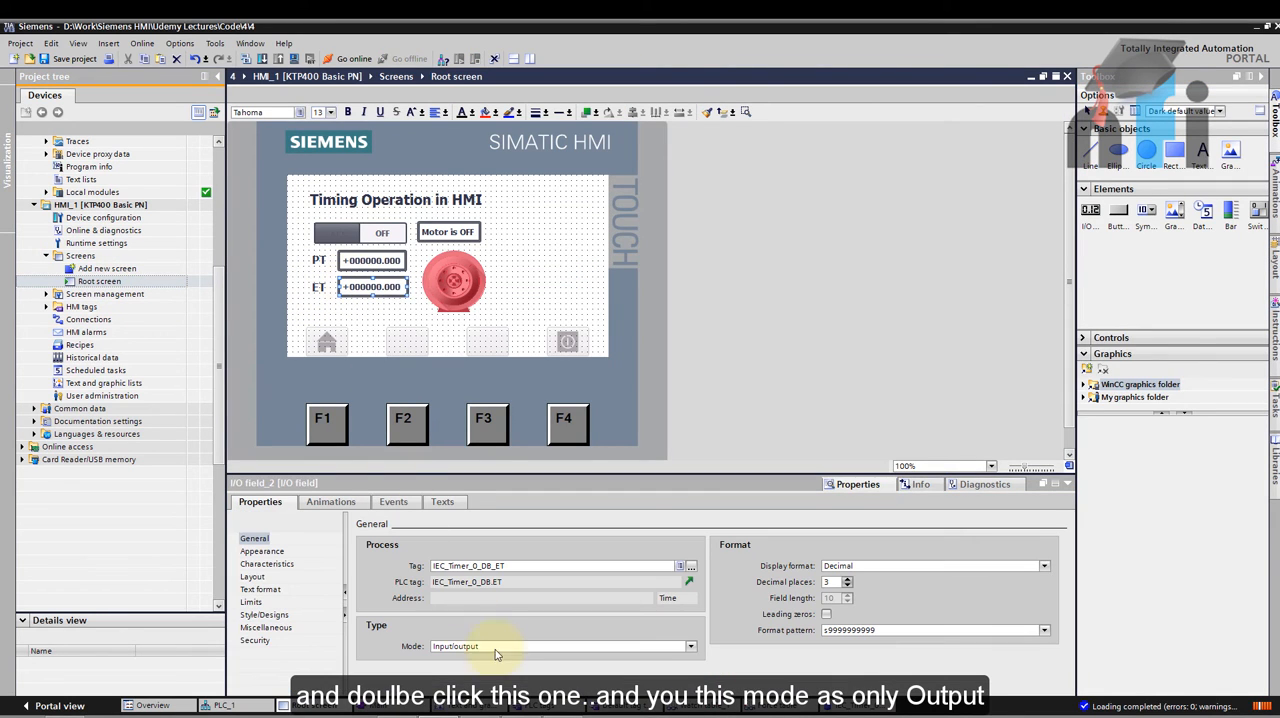
left_click(688, 646)
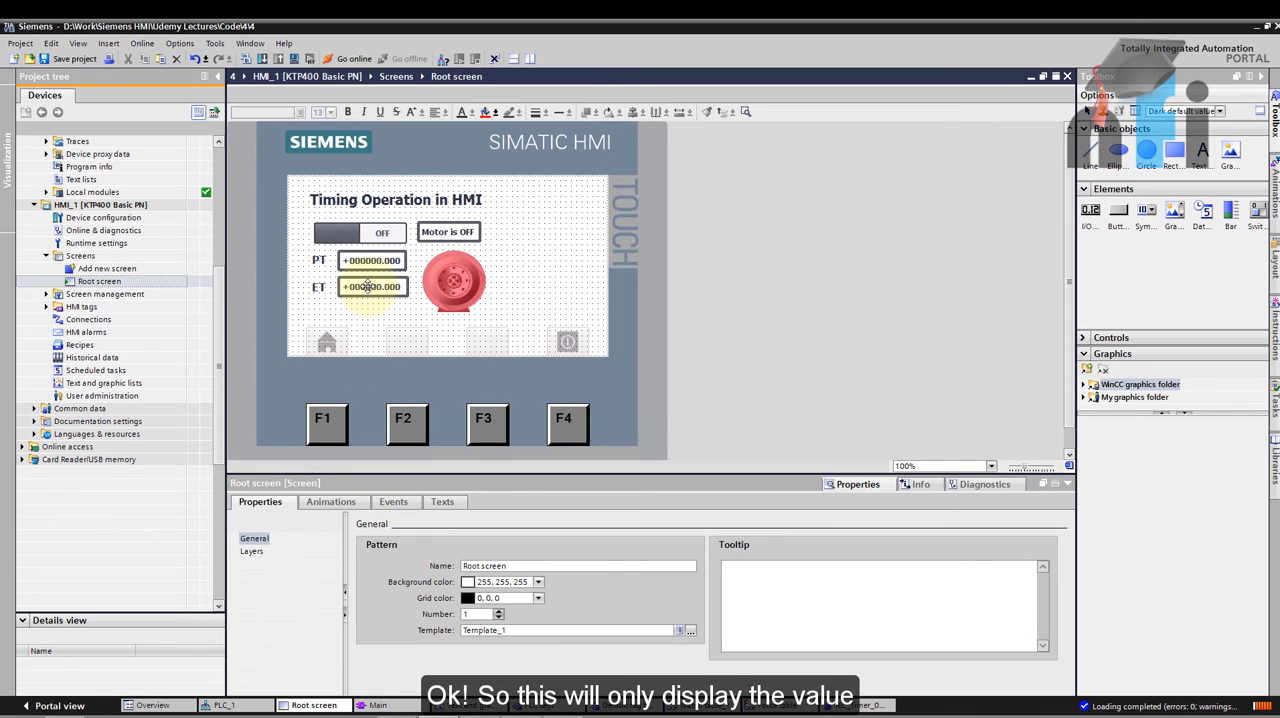
mouse_move(372, 288)
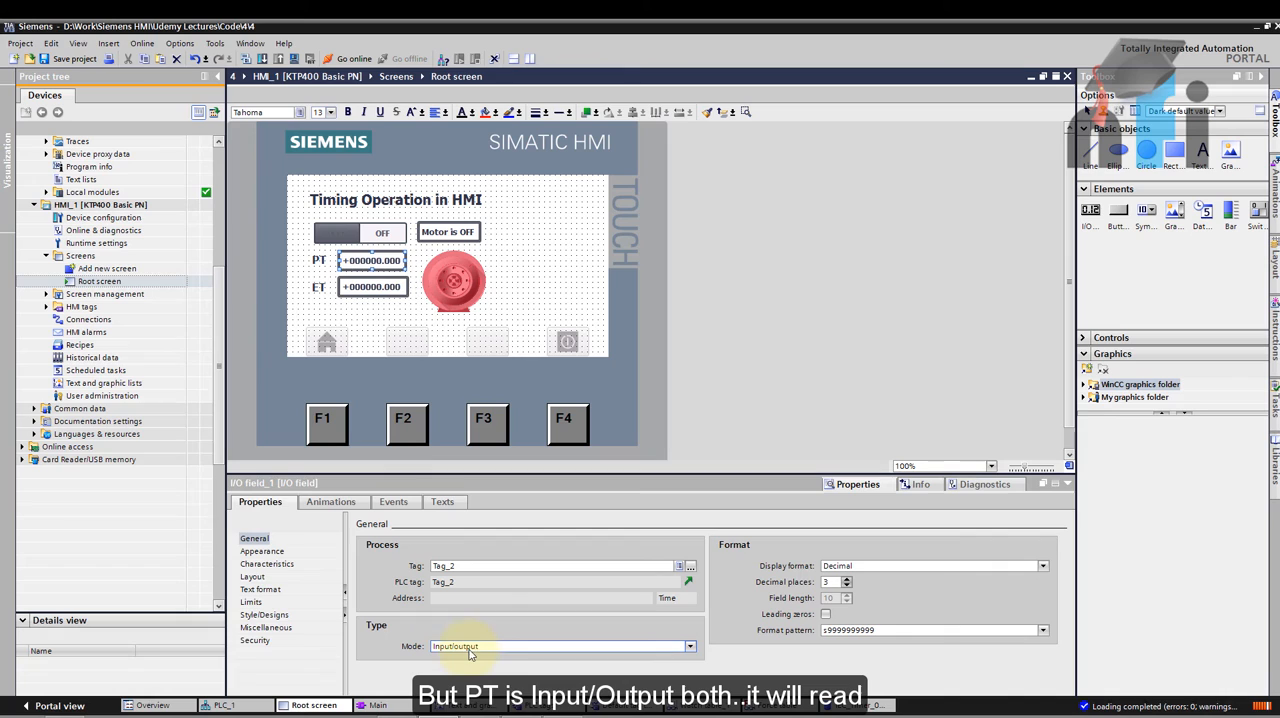
mouse_move(462, 646)
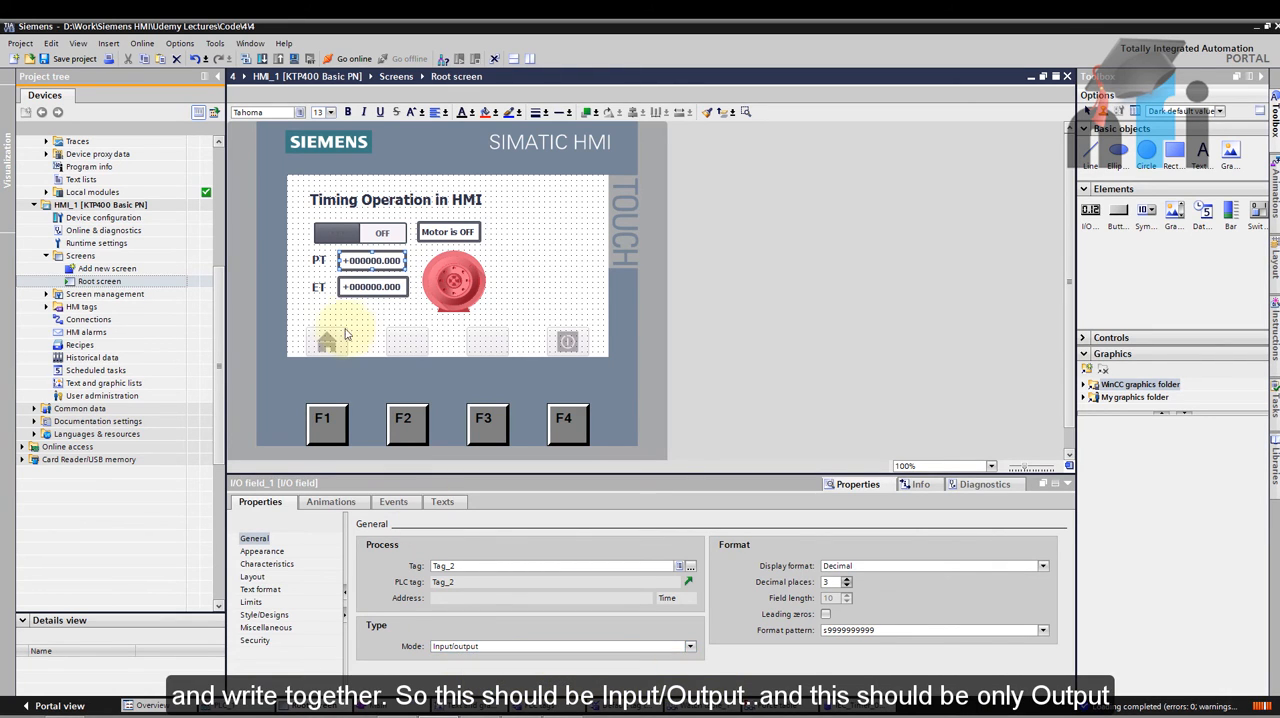
left_click(372, 288)
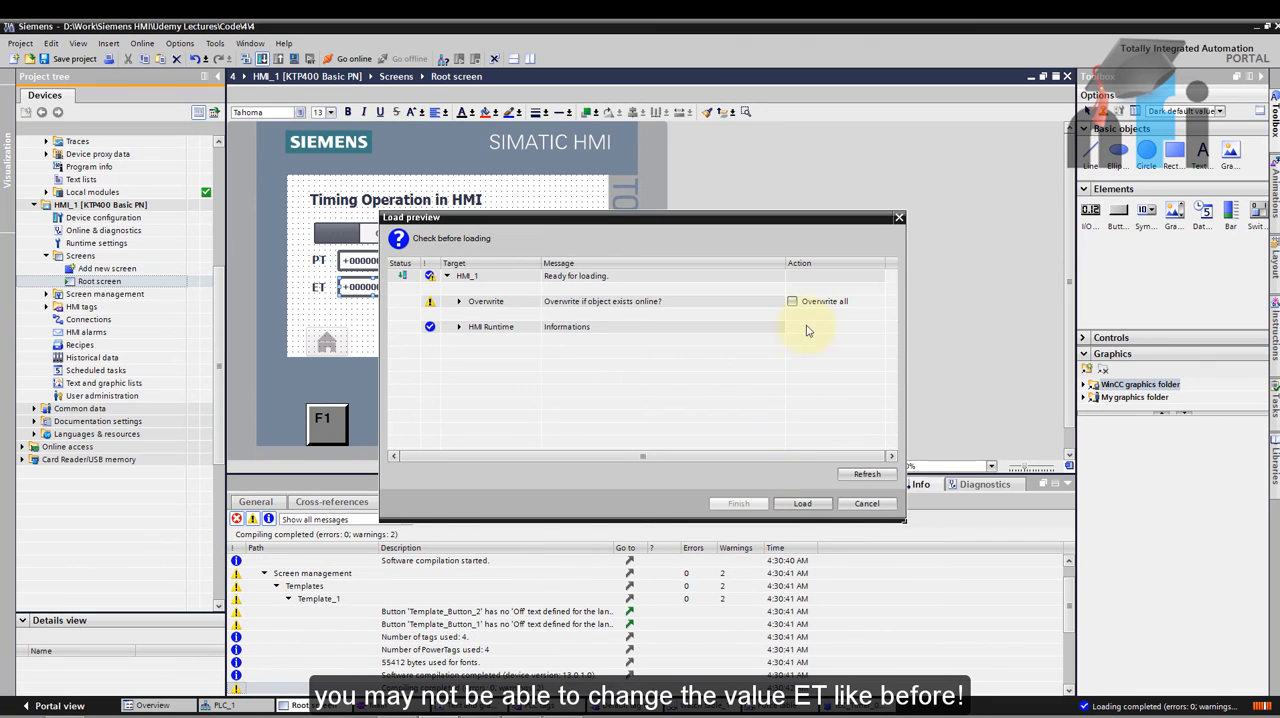
Step: Confirm Load to download the updated root screen to the panel
left_click(802, 504)
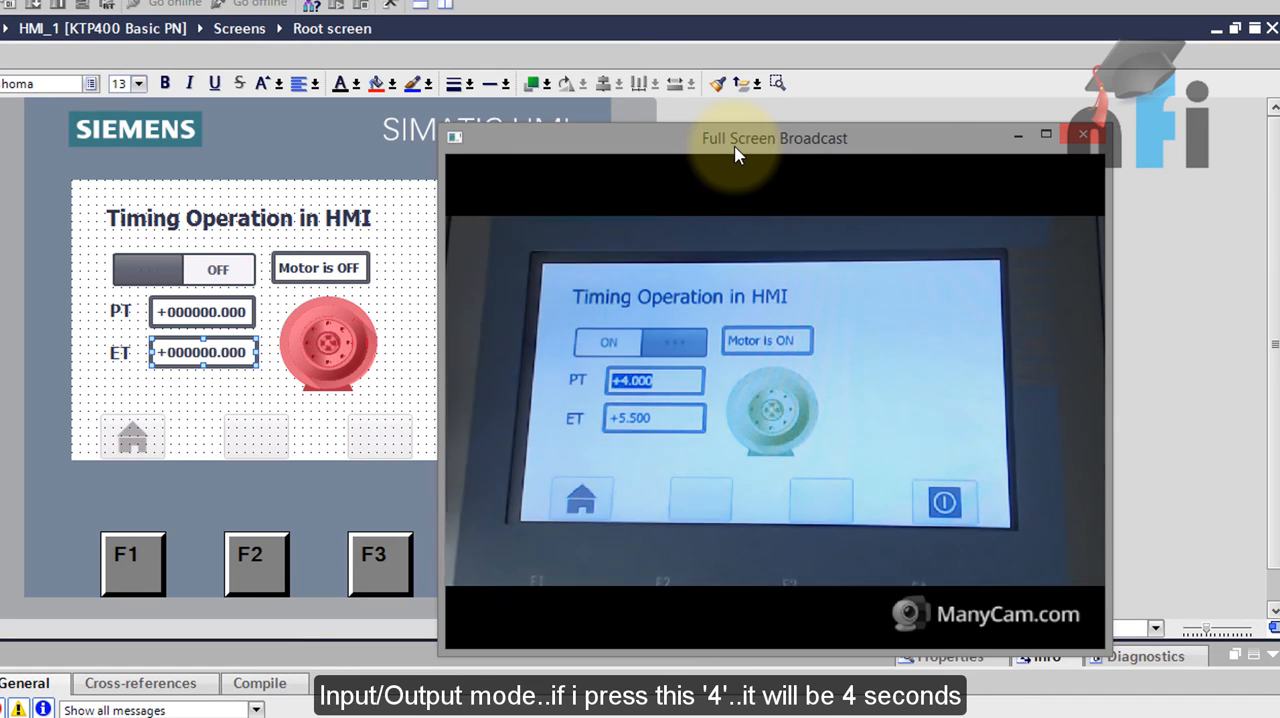
Step: Bring the camera view forward to watch PT entries of 4 and 3600 s update the TON preset
left_click(1082, 134)
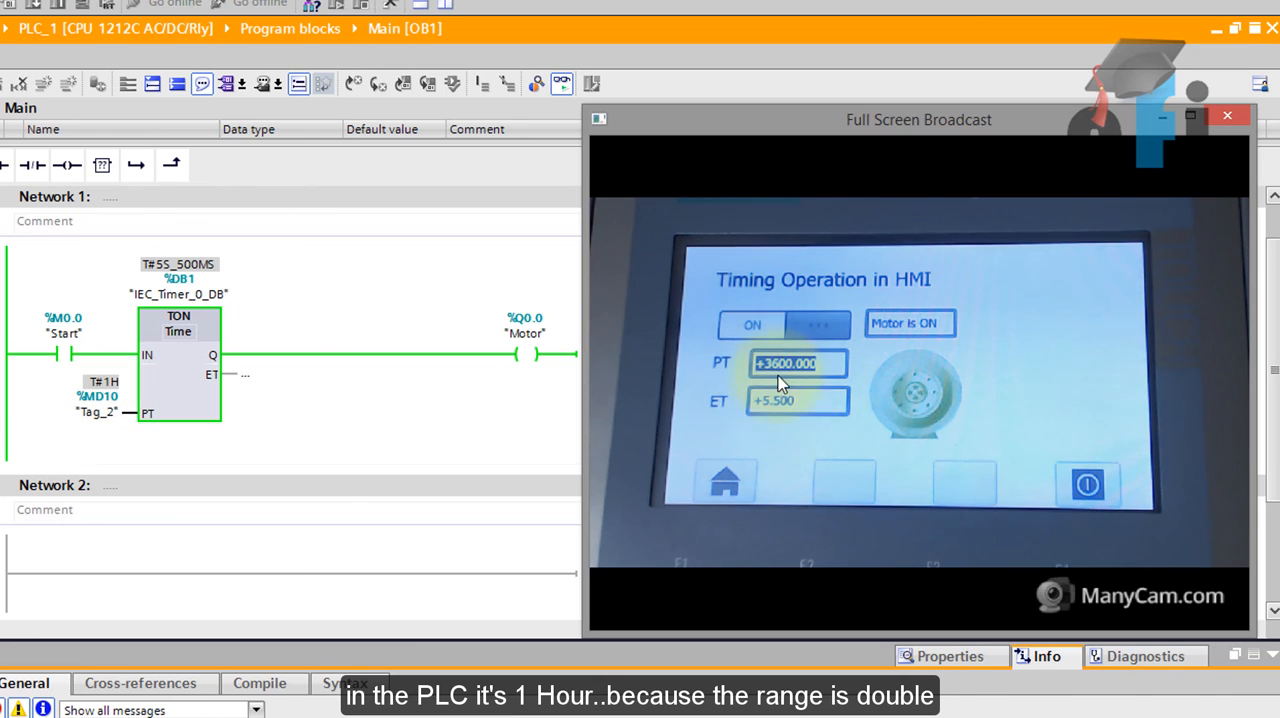
mouse_move(254, 372)
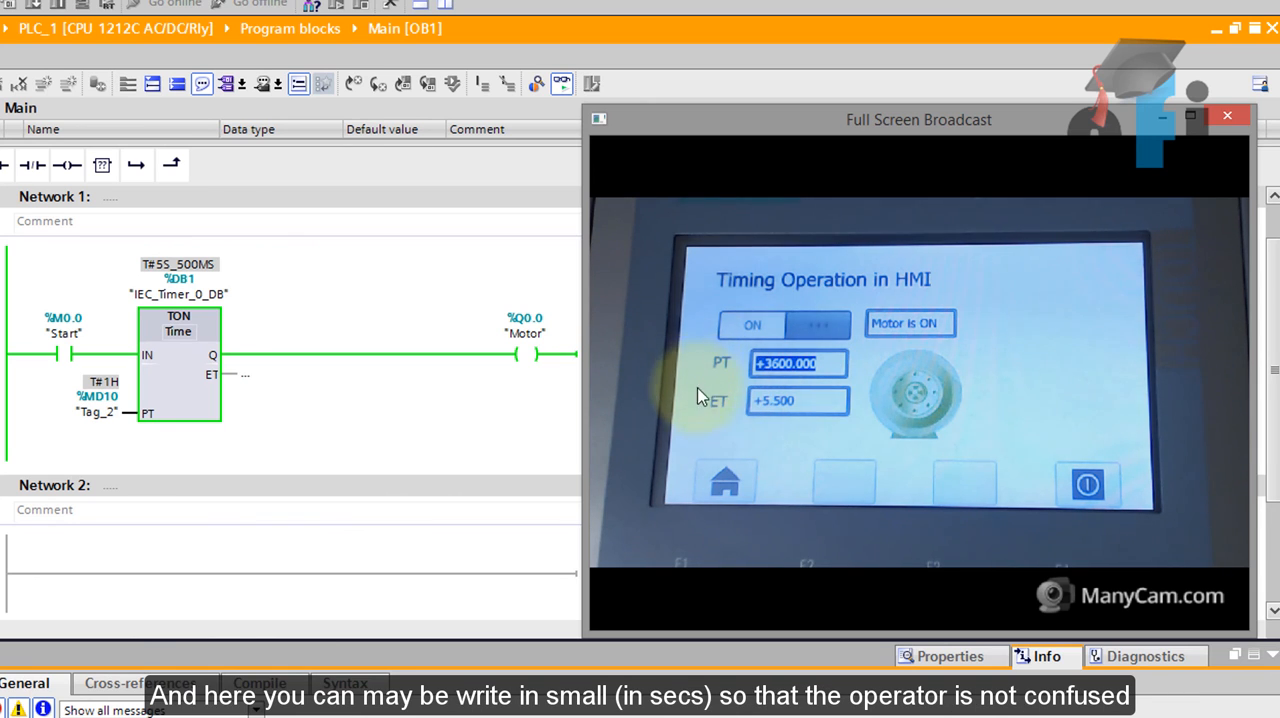
mouse_move(716, 380)
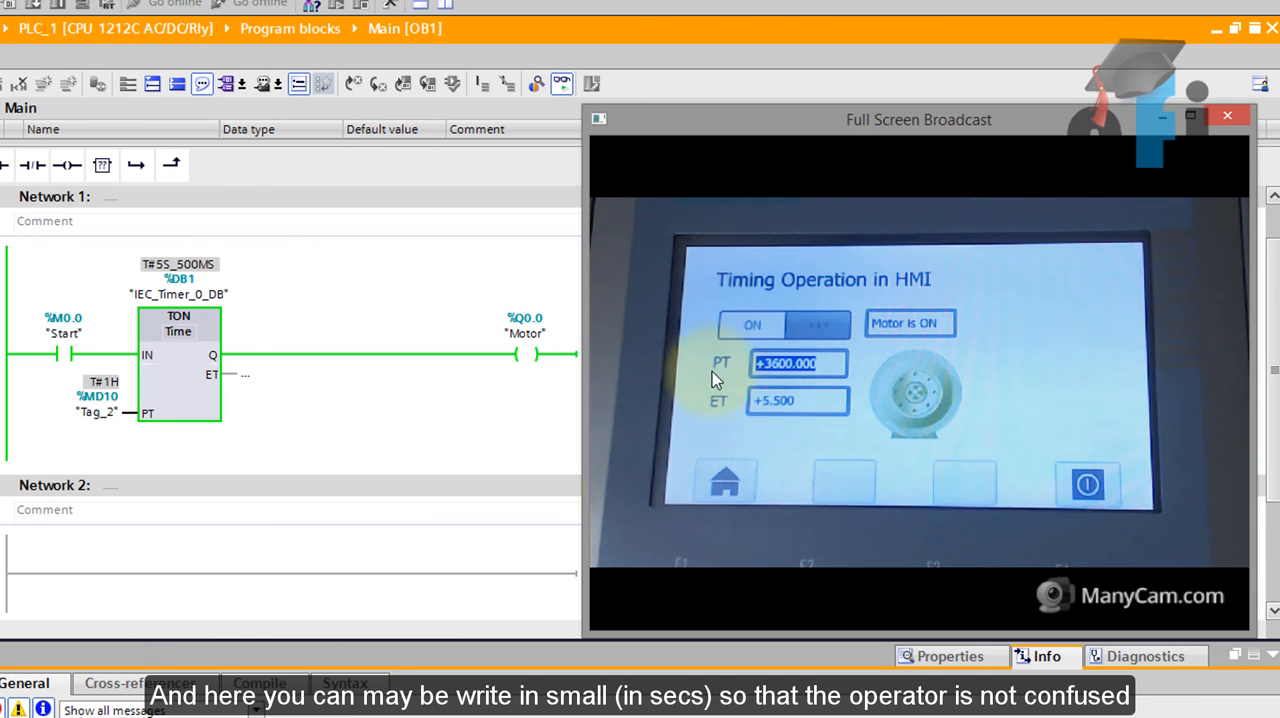